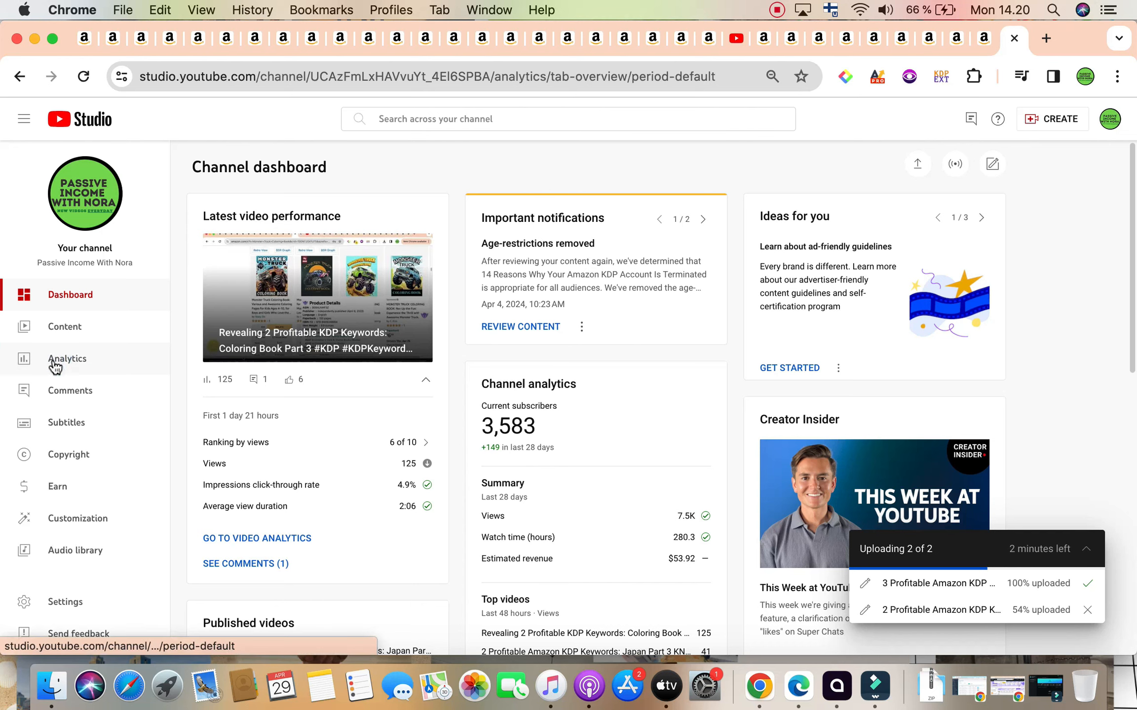
In YouTube Studio, review Analytics and the Comments inbox, then go to Subtitles
{"action": "left_click", "coordinate": [68, 359]}
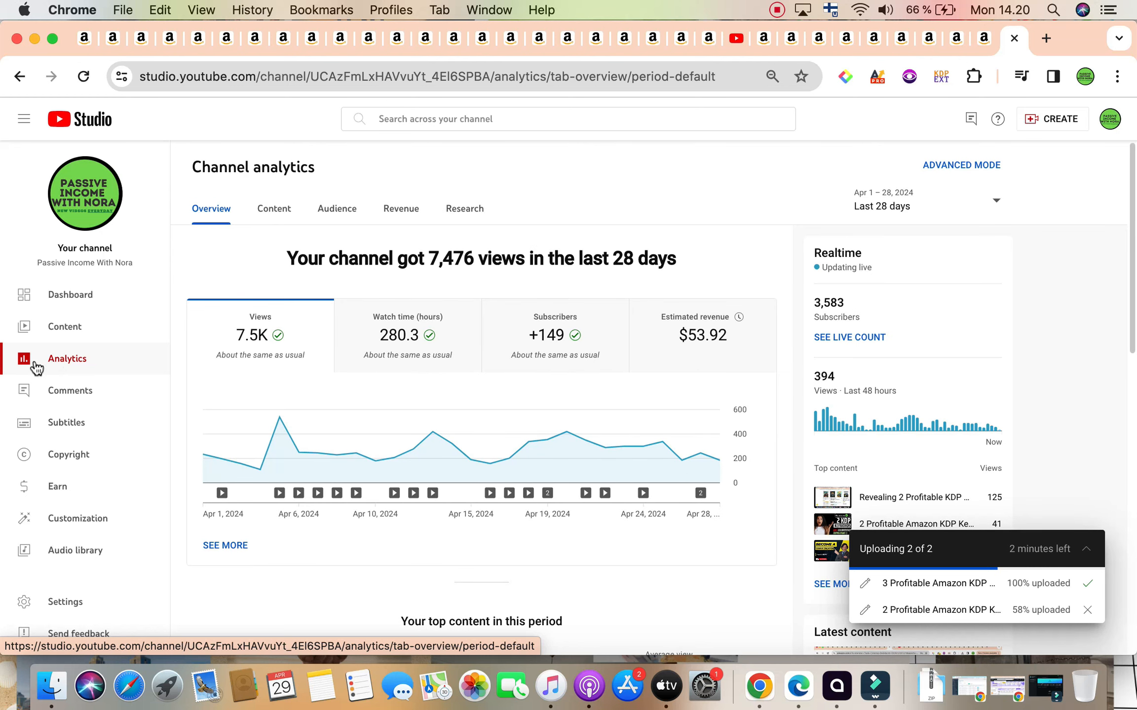
{"action": "left_click", "coordinate": [70, 390]}
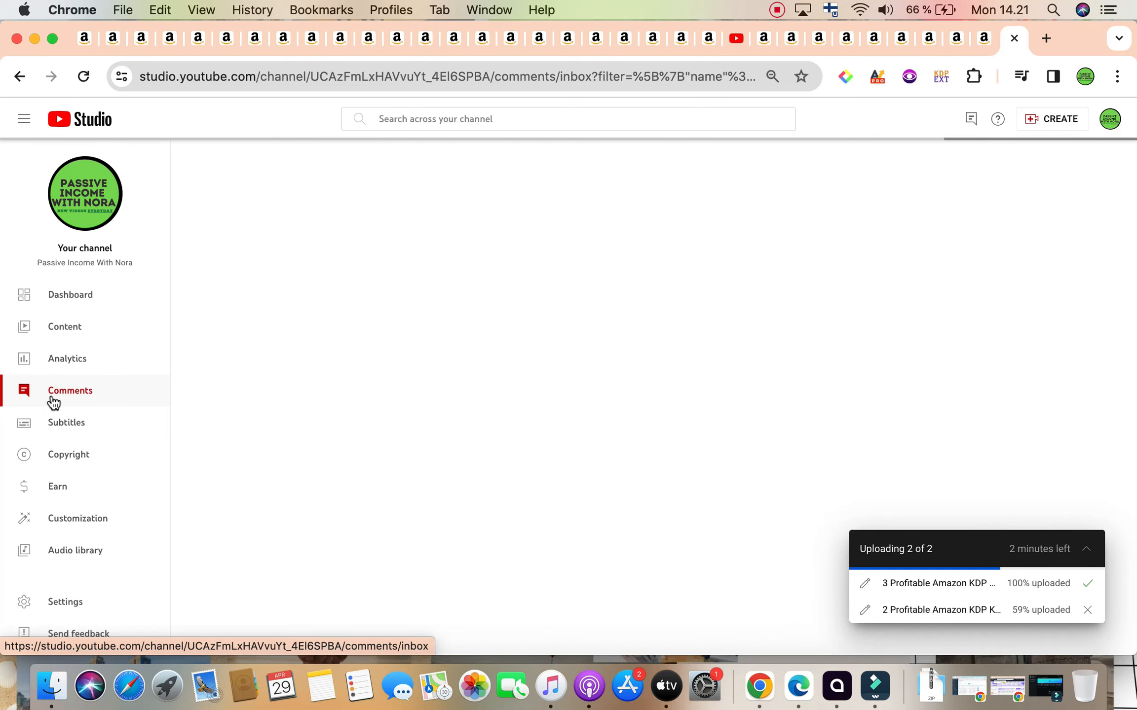
{"action": "left_click", "coordinate": [69, 391]}
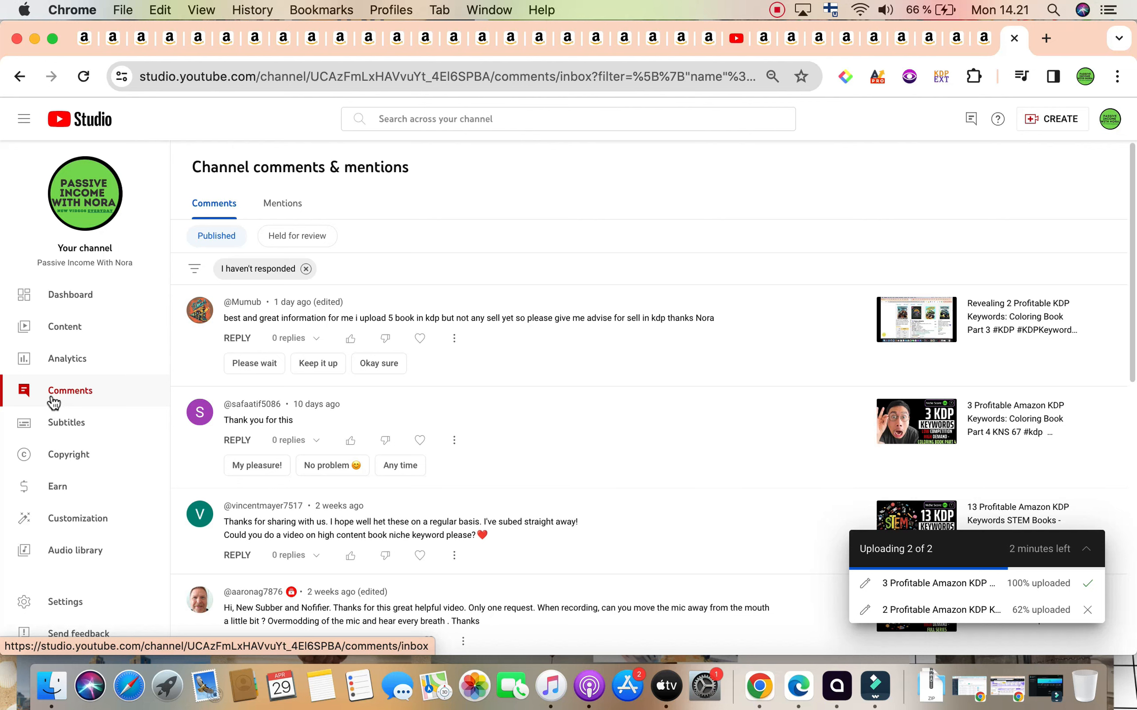
{"action": "left_click", "coordinate": [56, 423]}
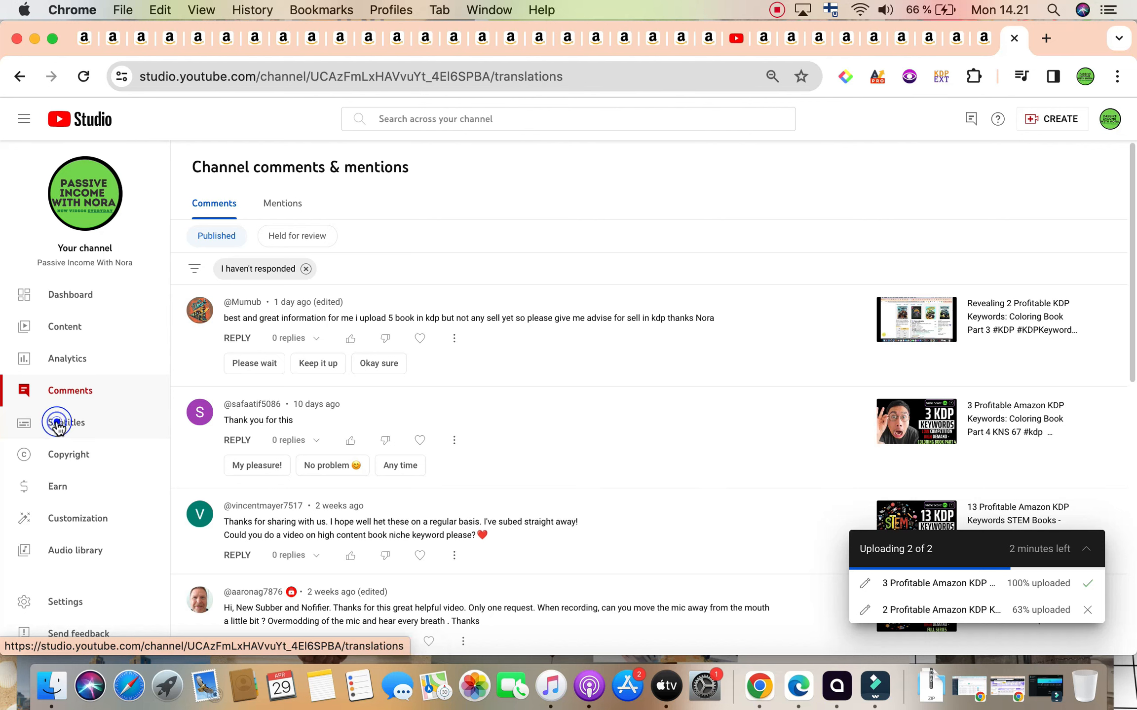
{"action": "left_click", "coordinate": [58, 422]}
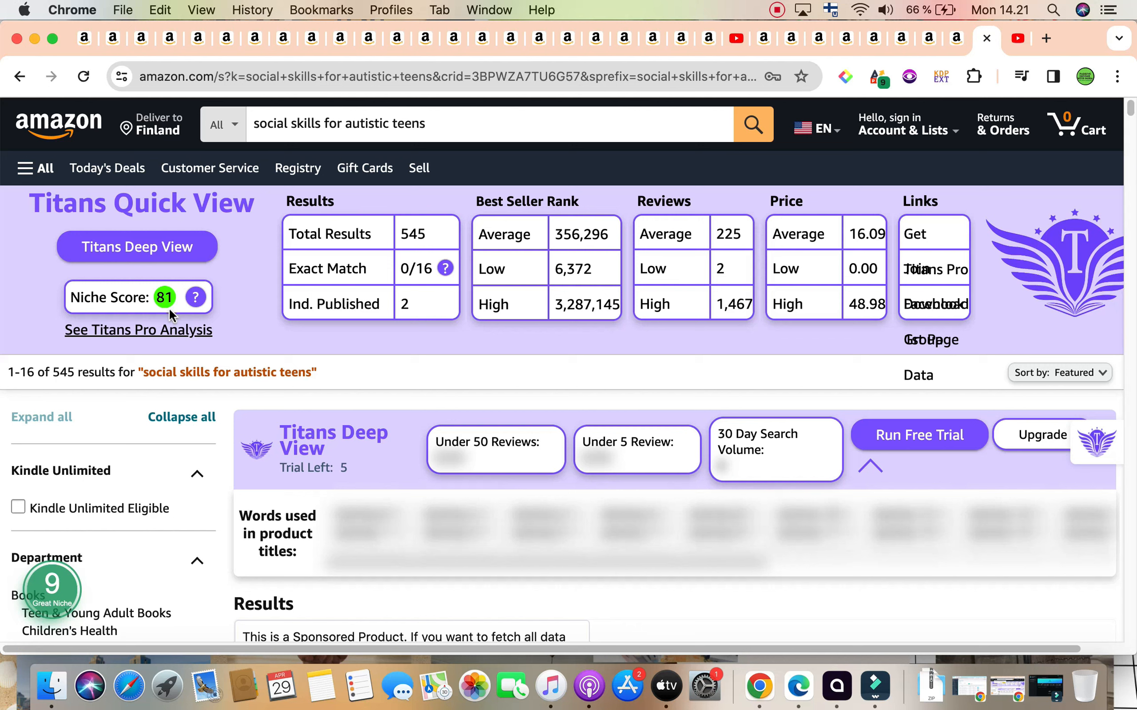
{"action": "mouse_move", "coordinate": [116, 491]}
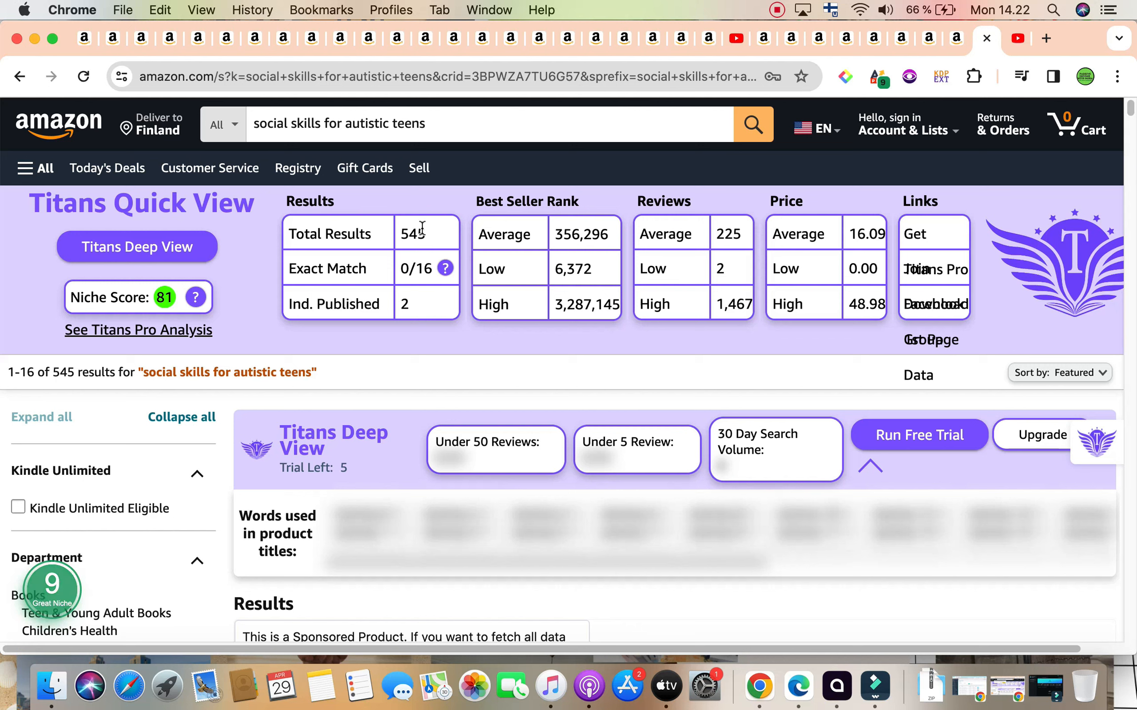
{"action": "mouse_move", "coordinate": [432, 239]}
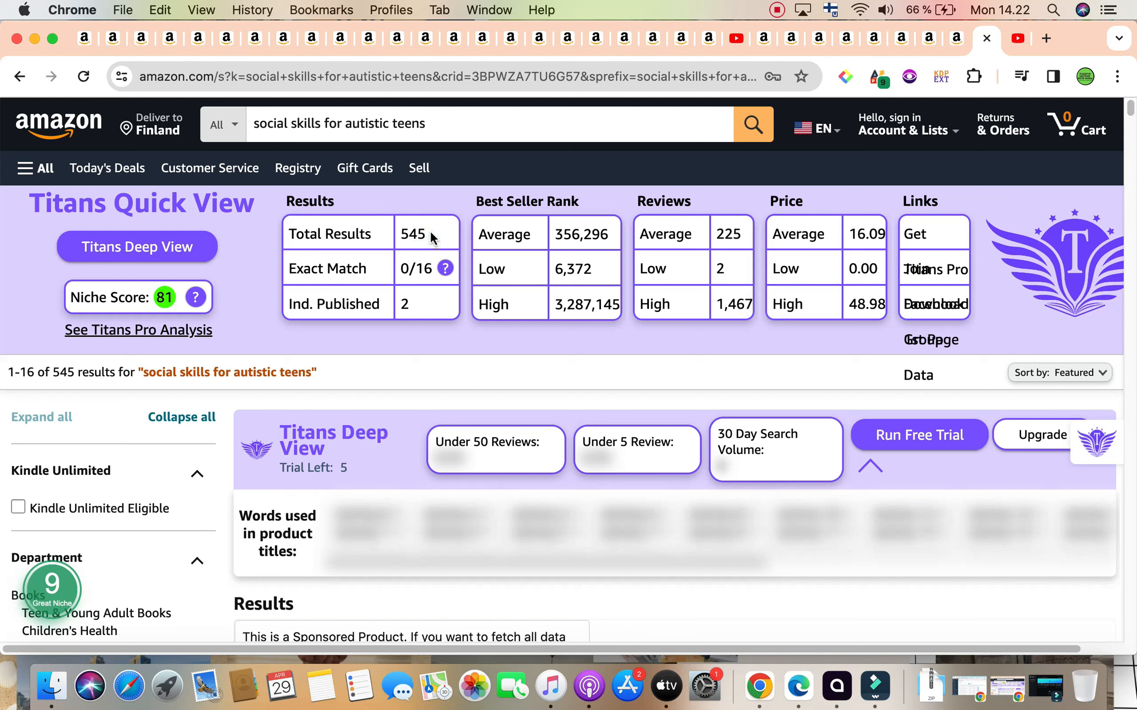
{"action": "mouse_move", "coordinate": [517, 237]}
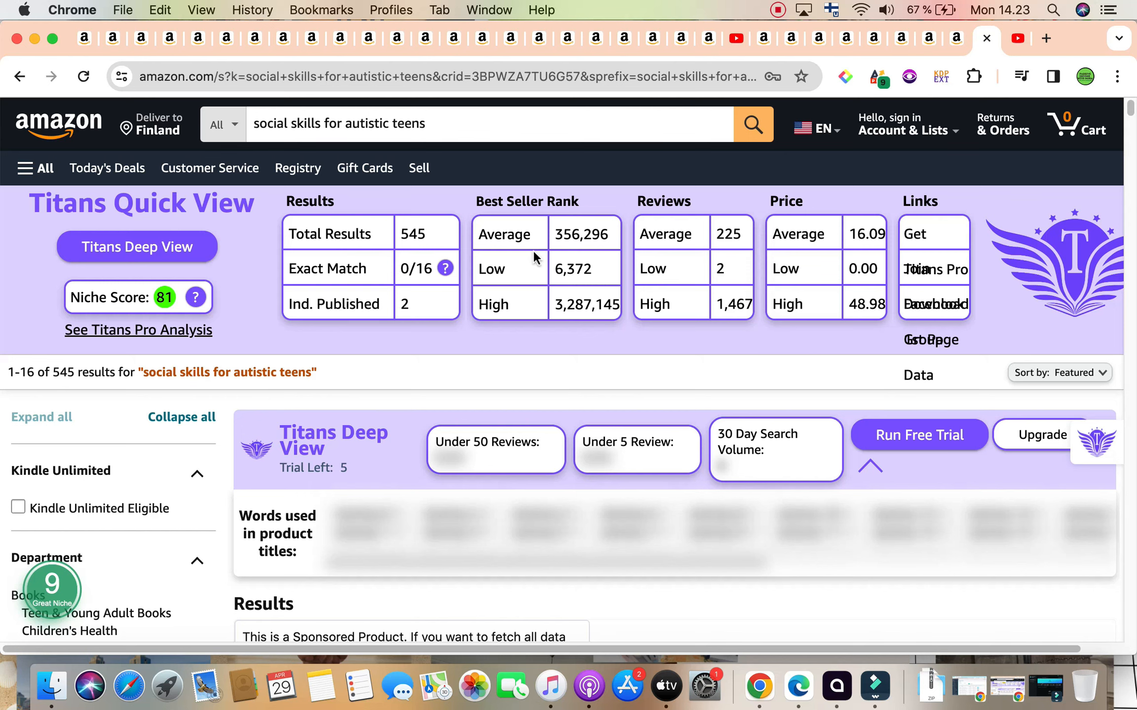
Scroll the autistic-teens results, reading each book's BSR, sales and profit panel, down to Six Minute Social Skills Workbook
{"action": "scroll", "scroll_direction": "down", "scroll_amount": 3}
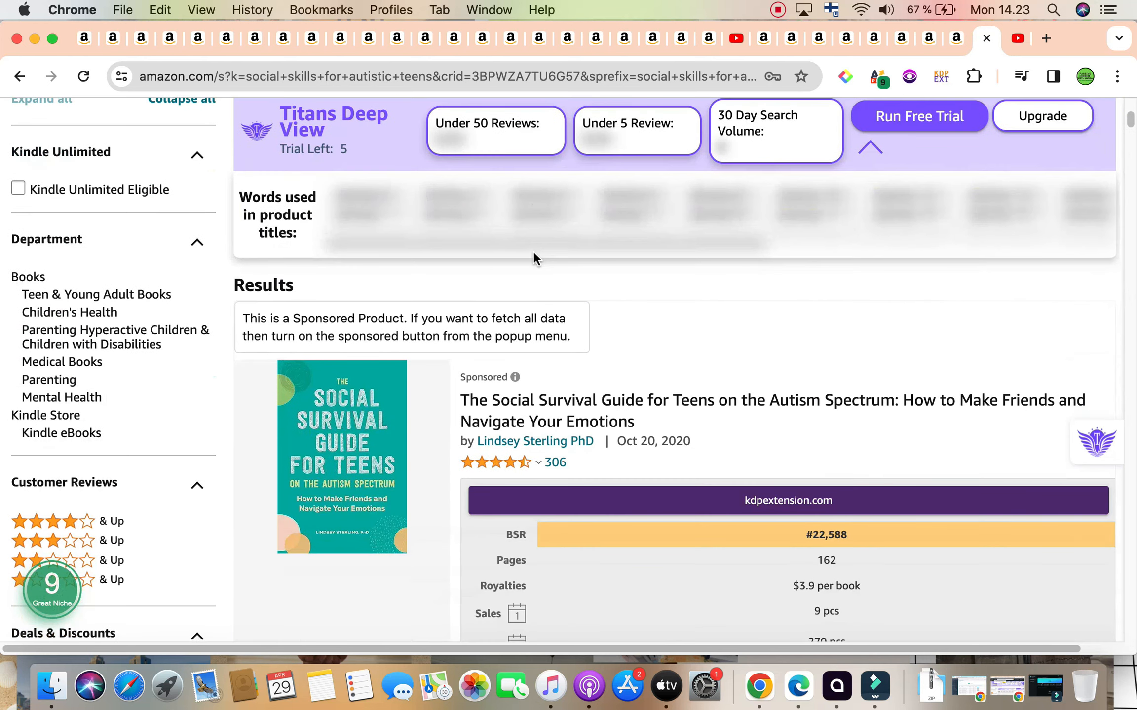
{"action": "scroll", "scroll_direction": "down", "scroll_amount": 3}
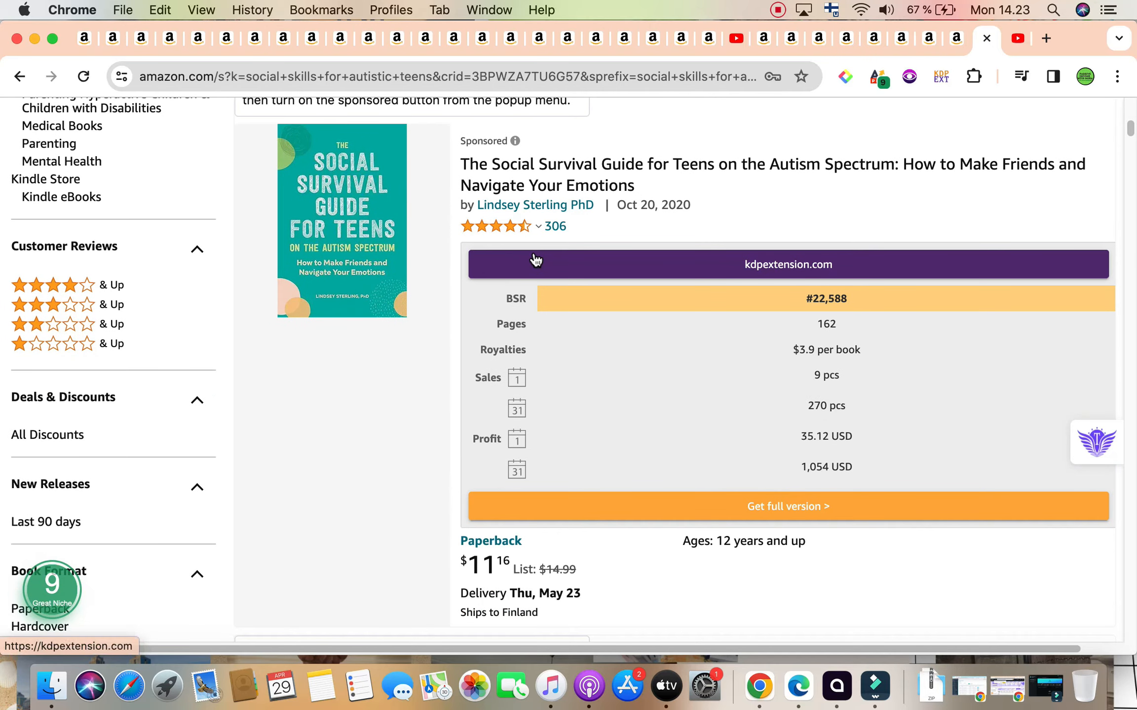
{"action": "scroll", "scroll_direction": "down", "scroll_amount": 3}
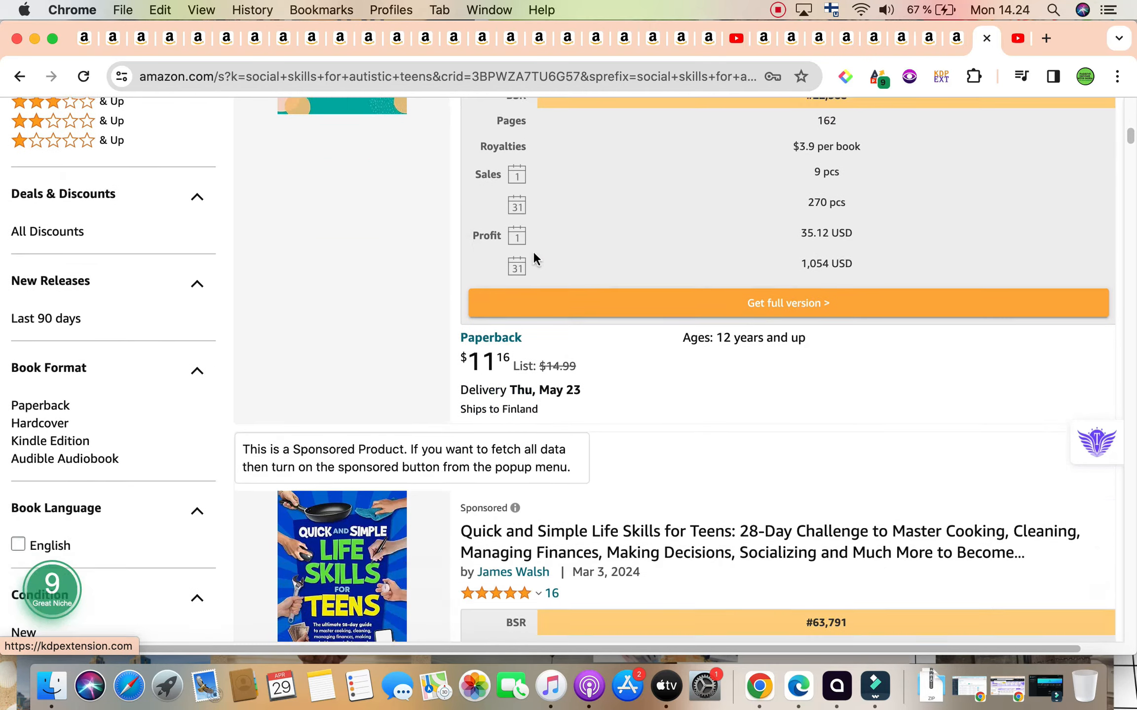
{"action": "scroll", "scroll_direction": "down", "scroll_amount": 3}
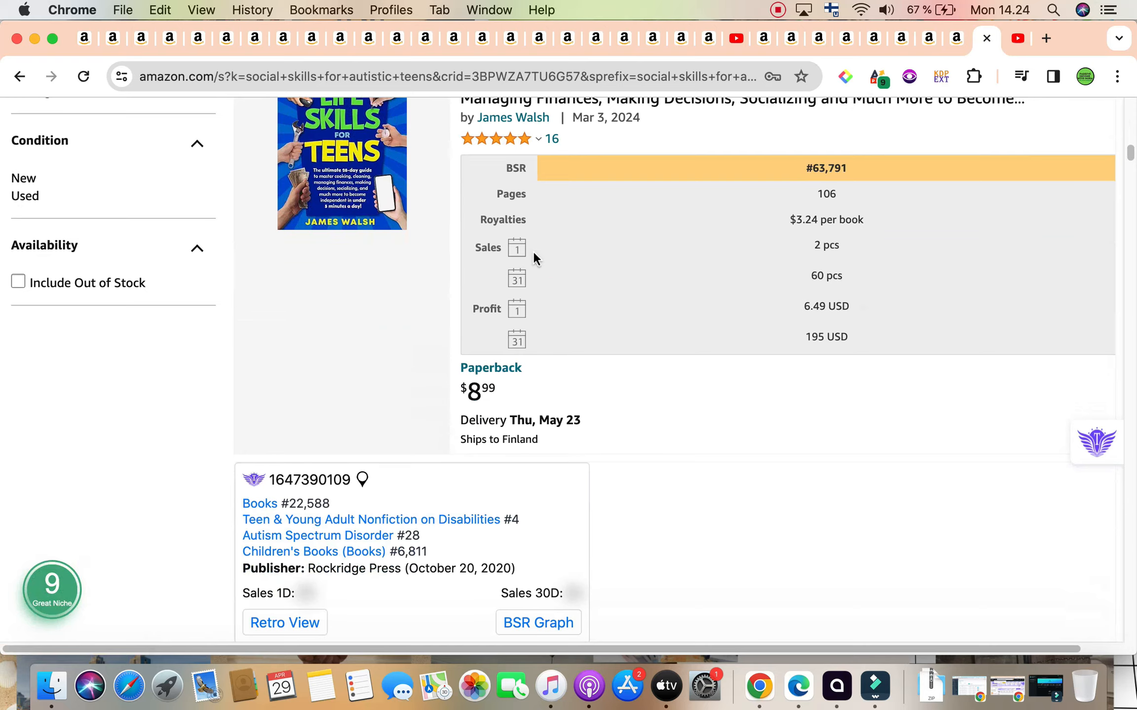
{"action": "scroll", "scroll_direction": "down", "scroll_amount": 3}
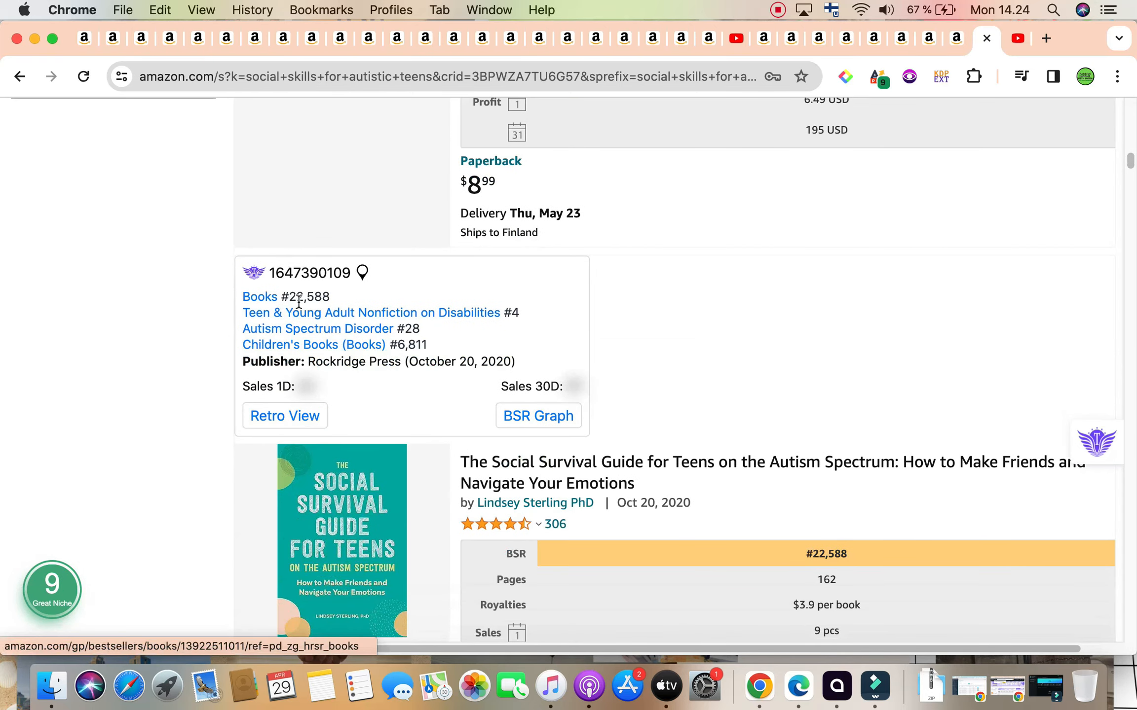
{"action": "scroll", "scroll_direction": "down", "scroll_amount": 3}
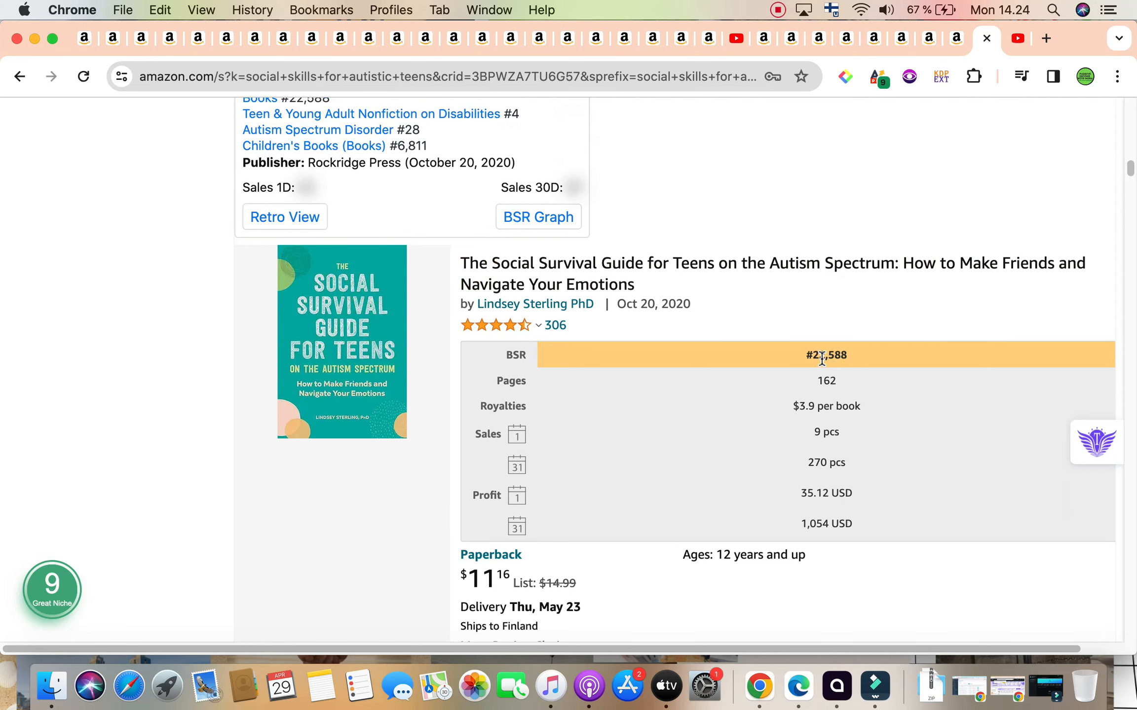
{"action": "mouse_move", "coordinate": [880, 334]}
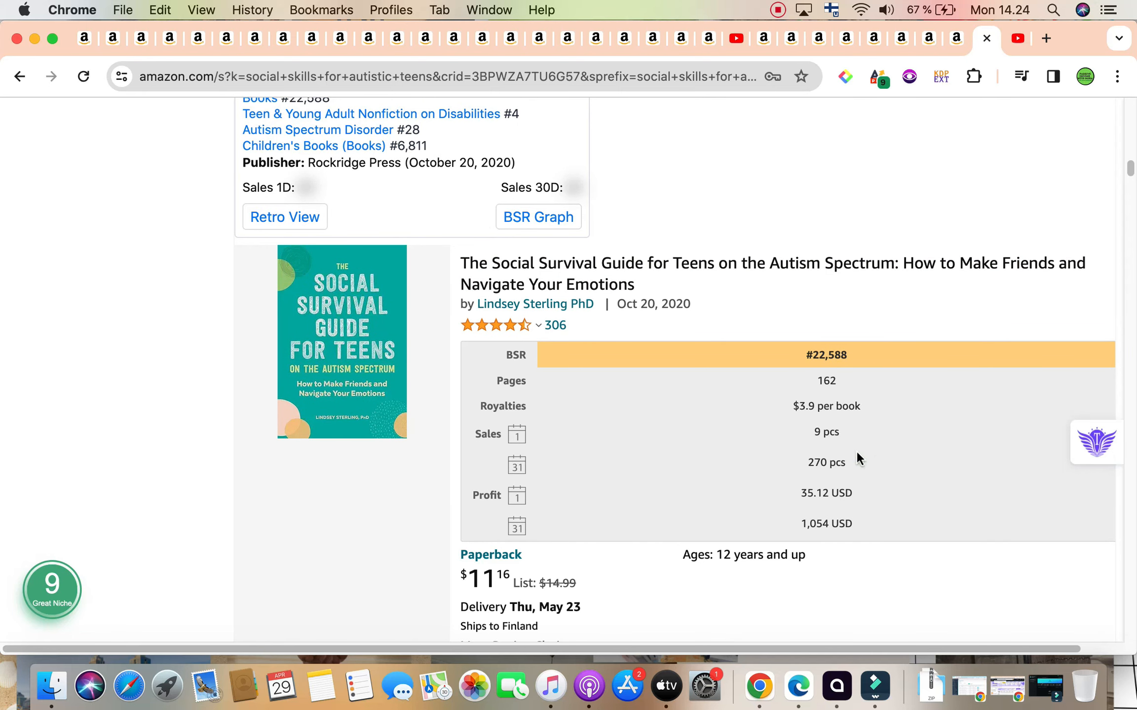
{"action": "mouse_move", "coordinate": [851, 488]}
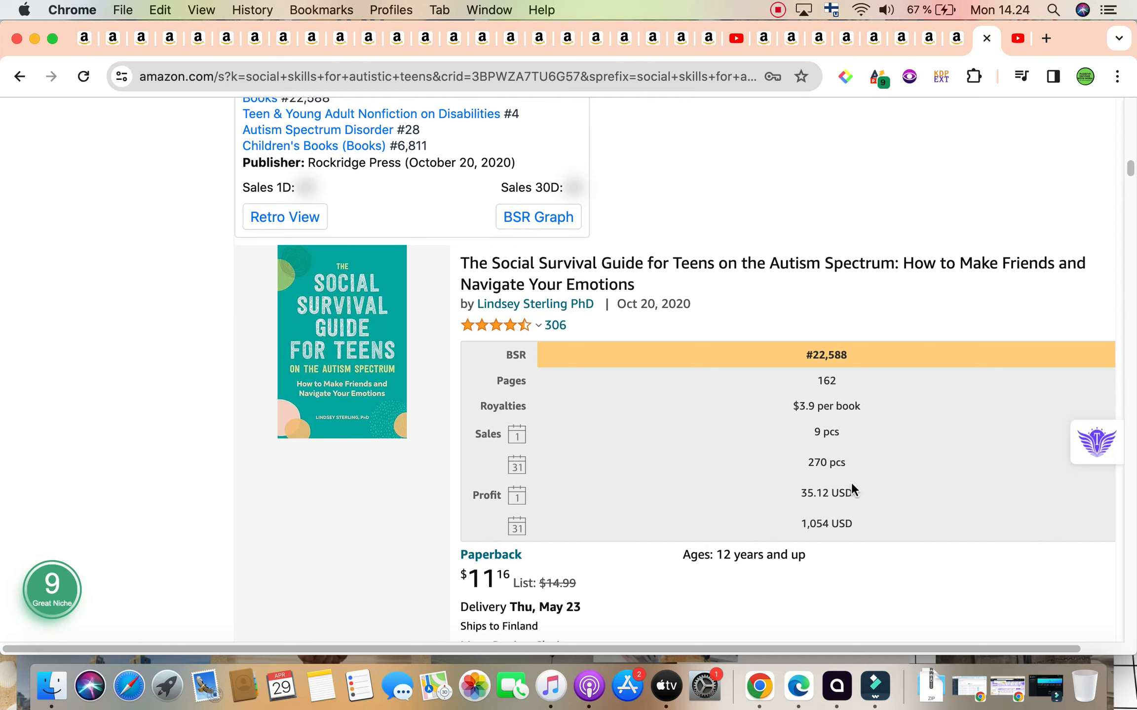
{"action": "mouse_move", "coordinate": [869, 529]}
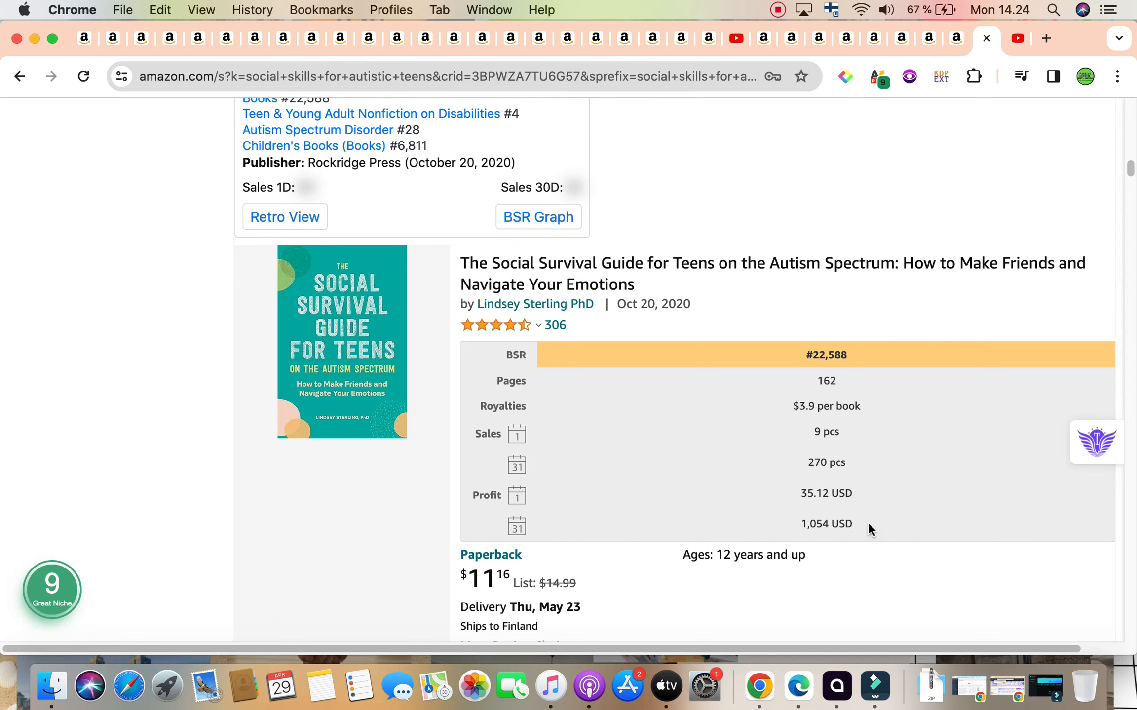
{"action": "scroll", "scroll_direction": "down", "scroll_amount": 3}
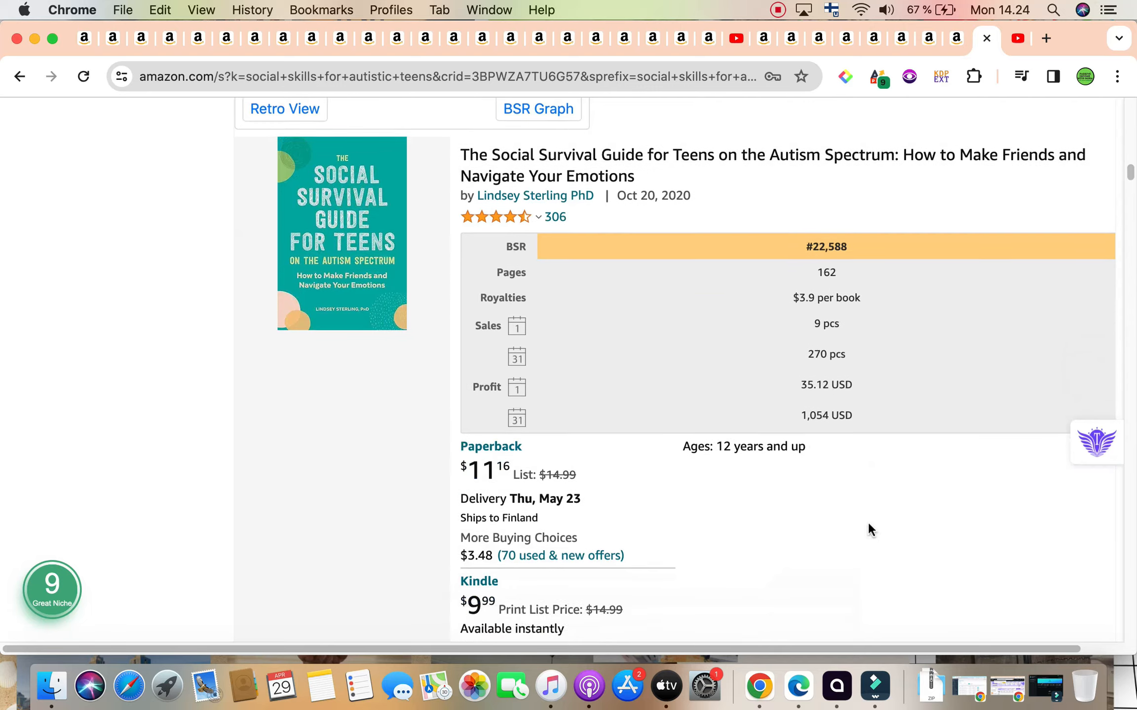
{"action": "scroll", "scroll_direction": "down", "scroll_amount": 3}
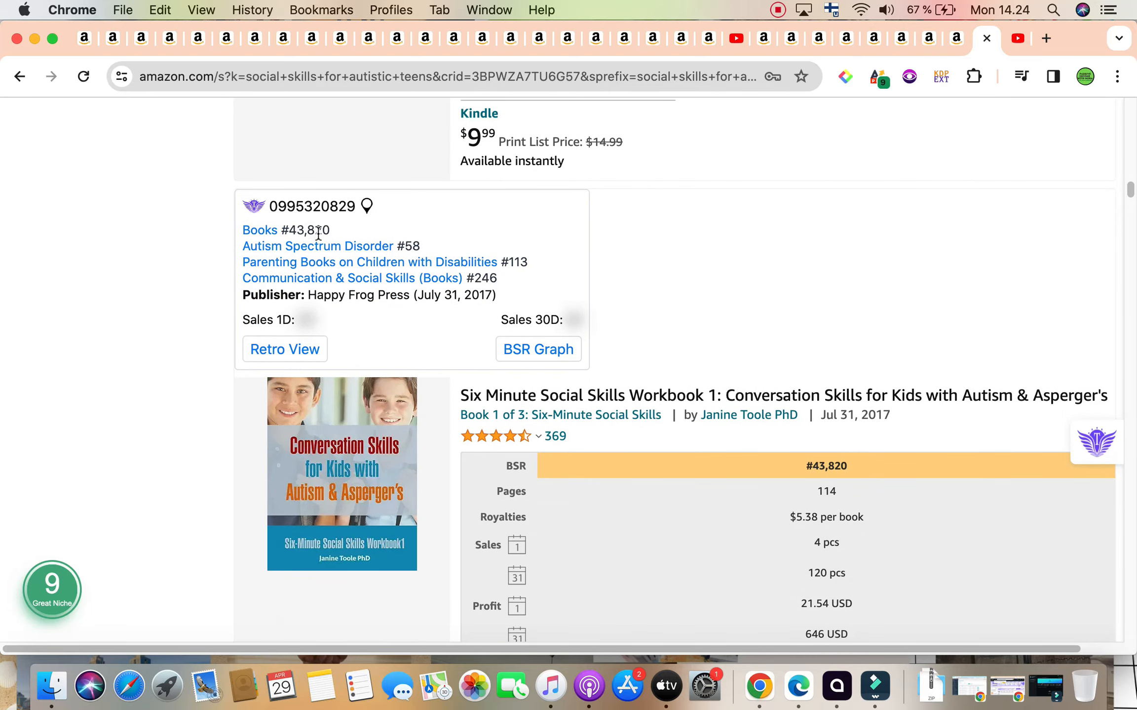
{"action": "scroll", "scroll_direction": "down", "scroll_amount": 3}
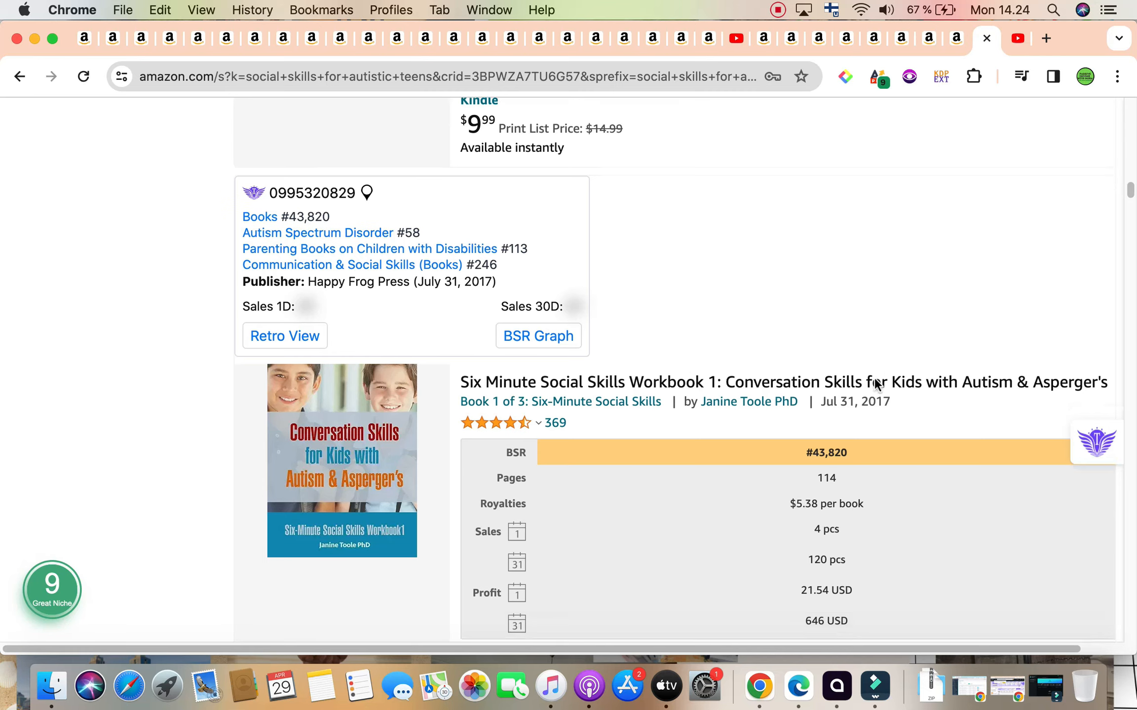
{"action": "scroll", "scroll_direction": "down", "scroll_amount": 3}
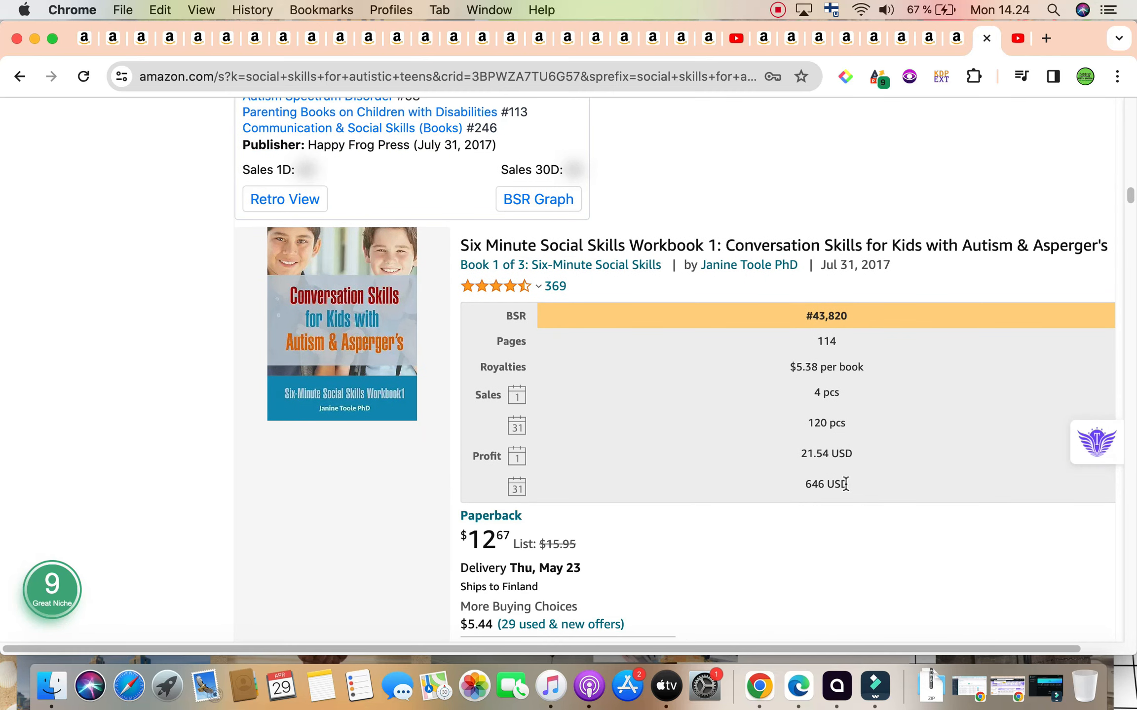
{"action": "scroll", "scroll_direction": "down", "scroll_amount": 3}
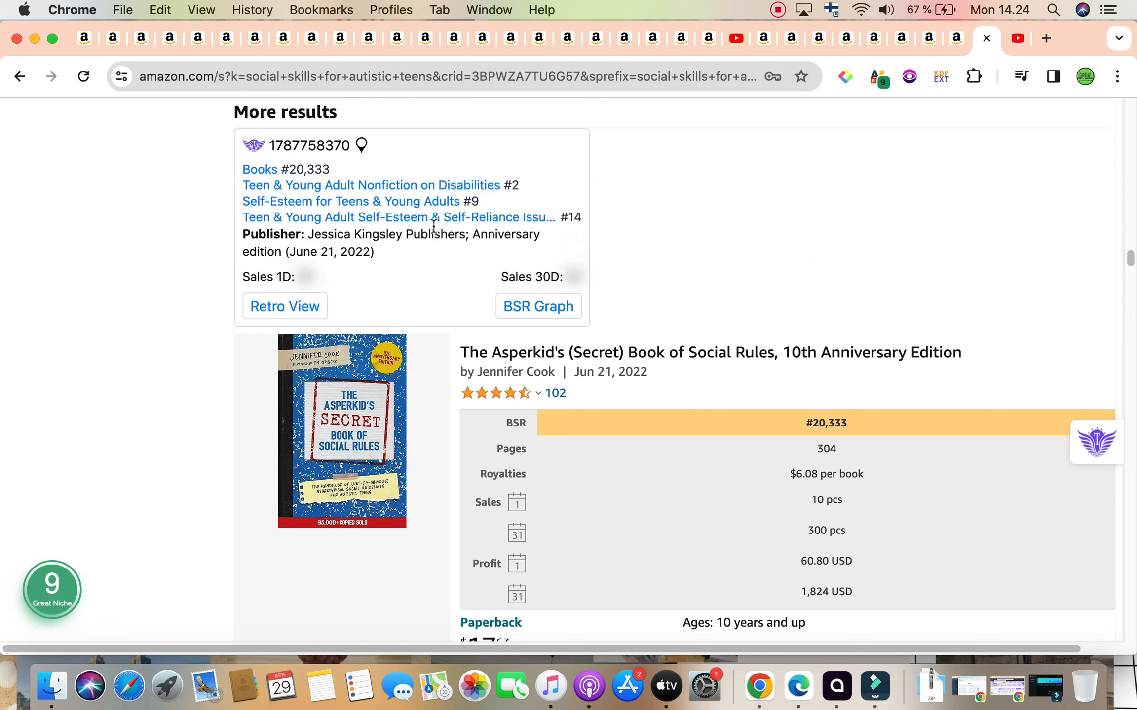
{"action": "mouse_move", "coordinate": [304, 173]}
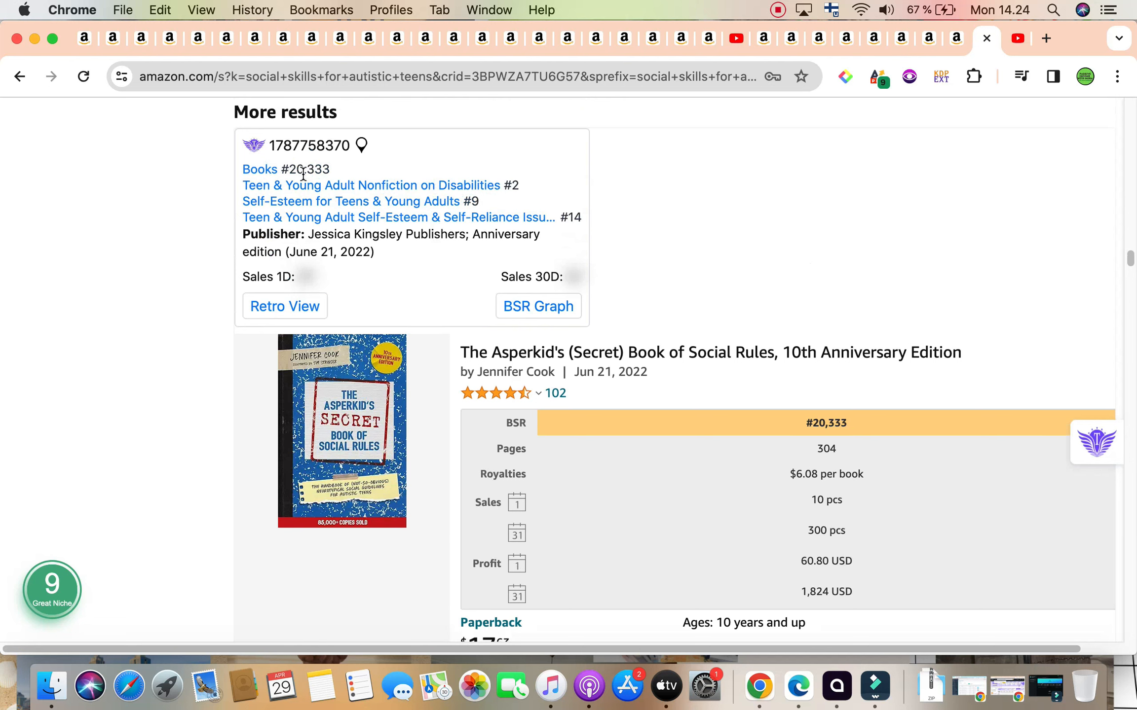
{"action": "mouse_move", "coordinate": [311, 182]}
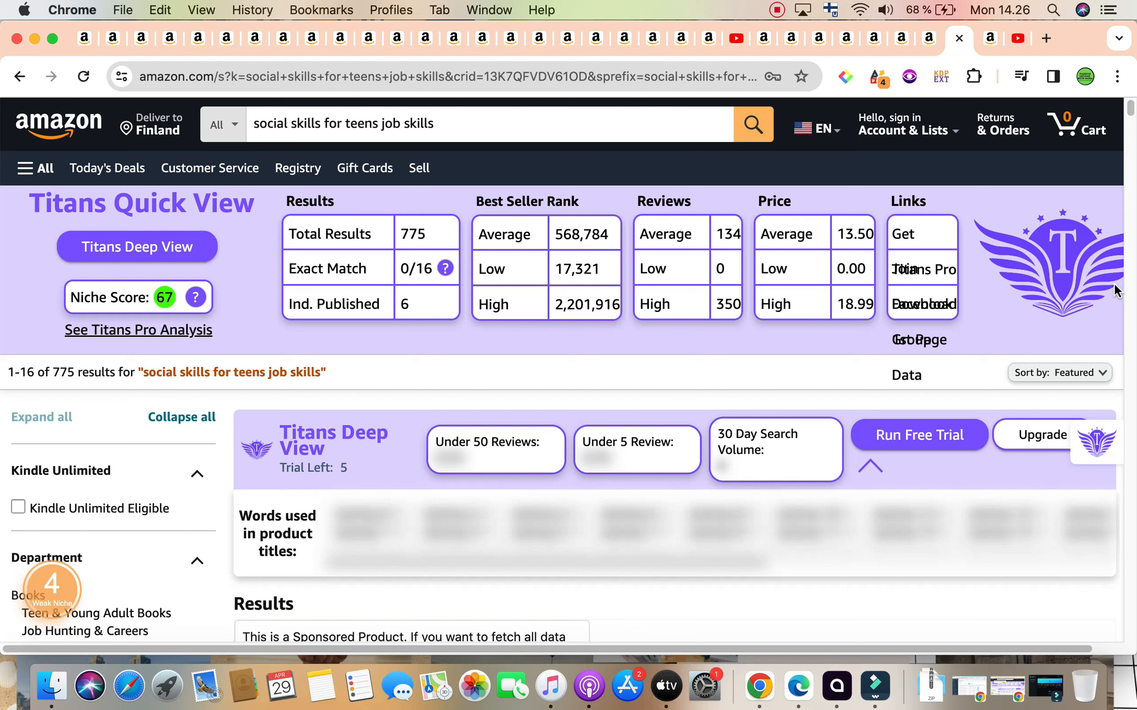
Scroll the job-skills results to Quick and Simple Life Skills for Teens and Social Skills for Teens
{"action": "scroll", "scroll_direction": "down", "scroll_amount": 3}
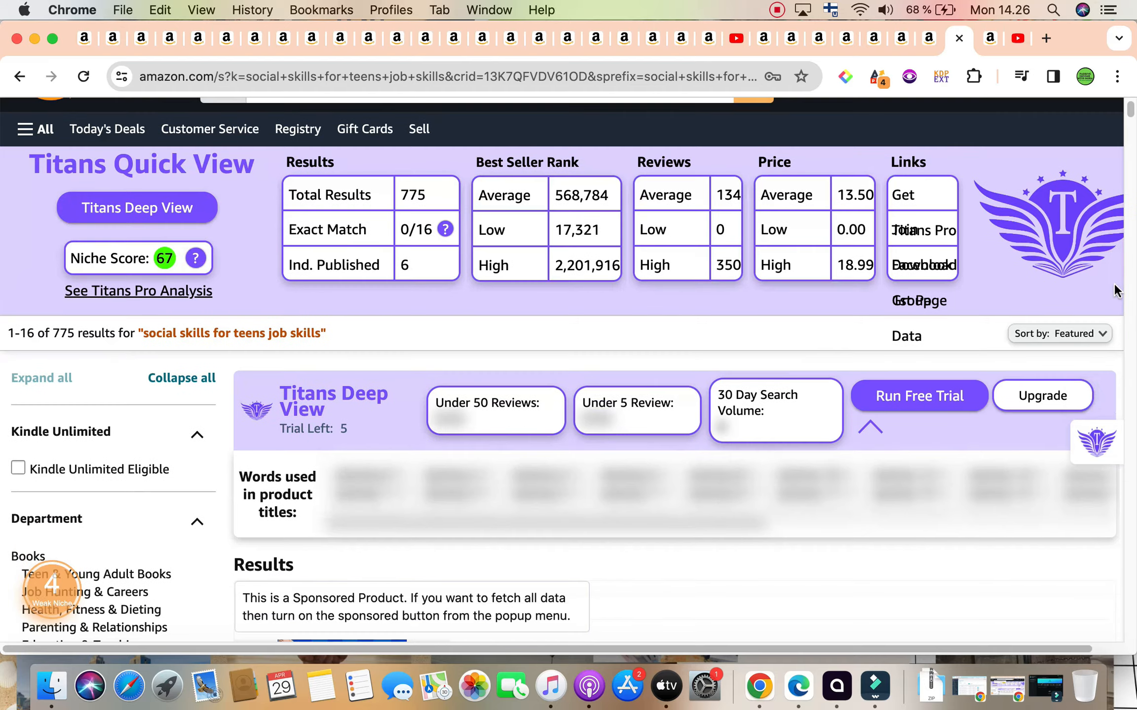
{"action": "scroll", "scroll_direction": "down", "scroll_amount": 3}
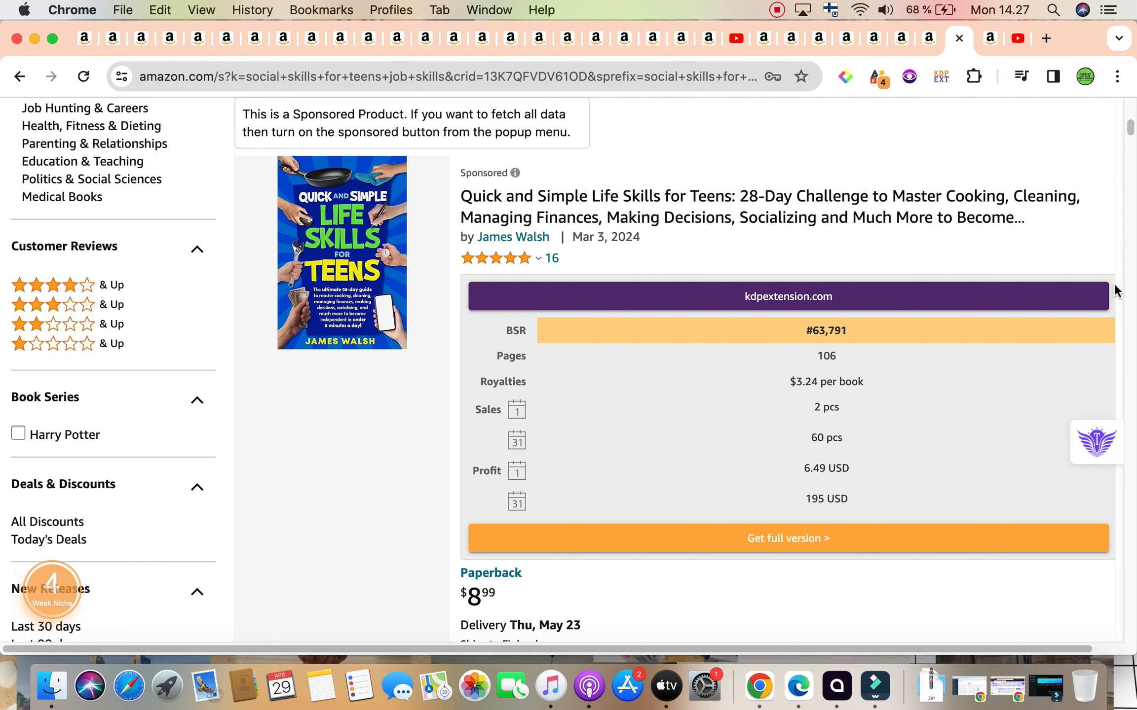
{"action": "scroll", "scroll_direction": "down", "scroll_amount": 3}
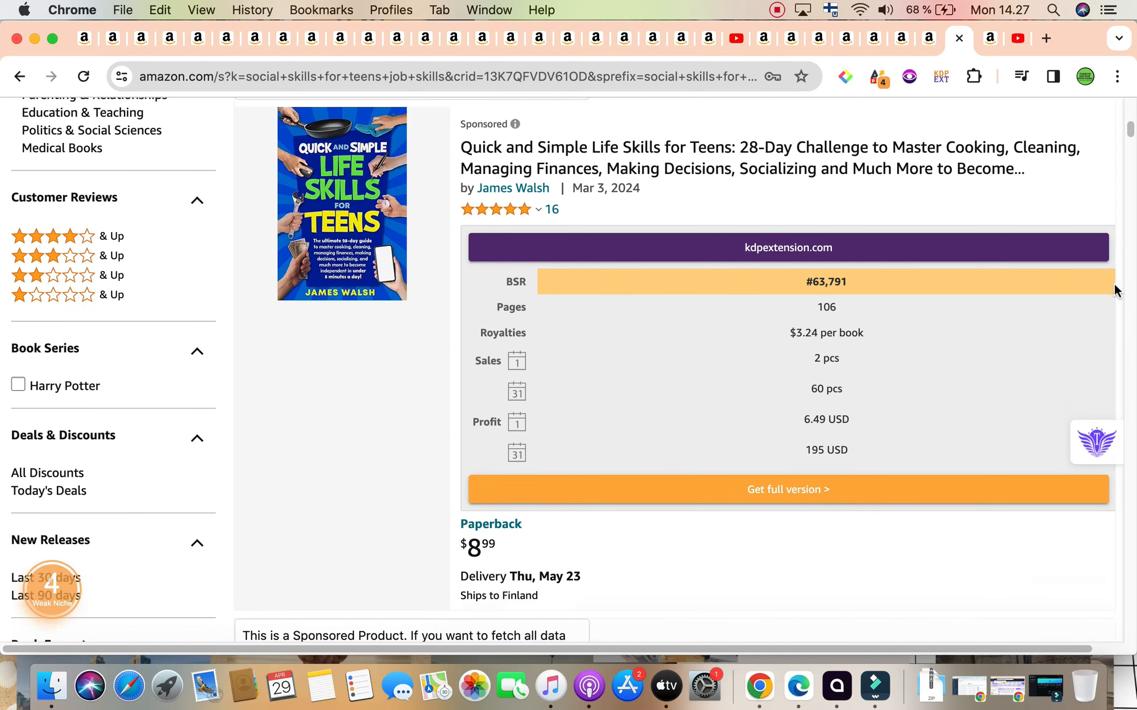
{"action": "scroll", "scroll_direction": "down", "scroll_amount": 3}
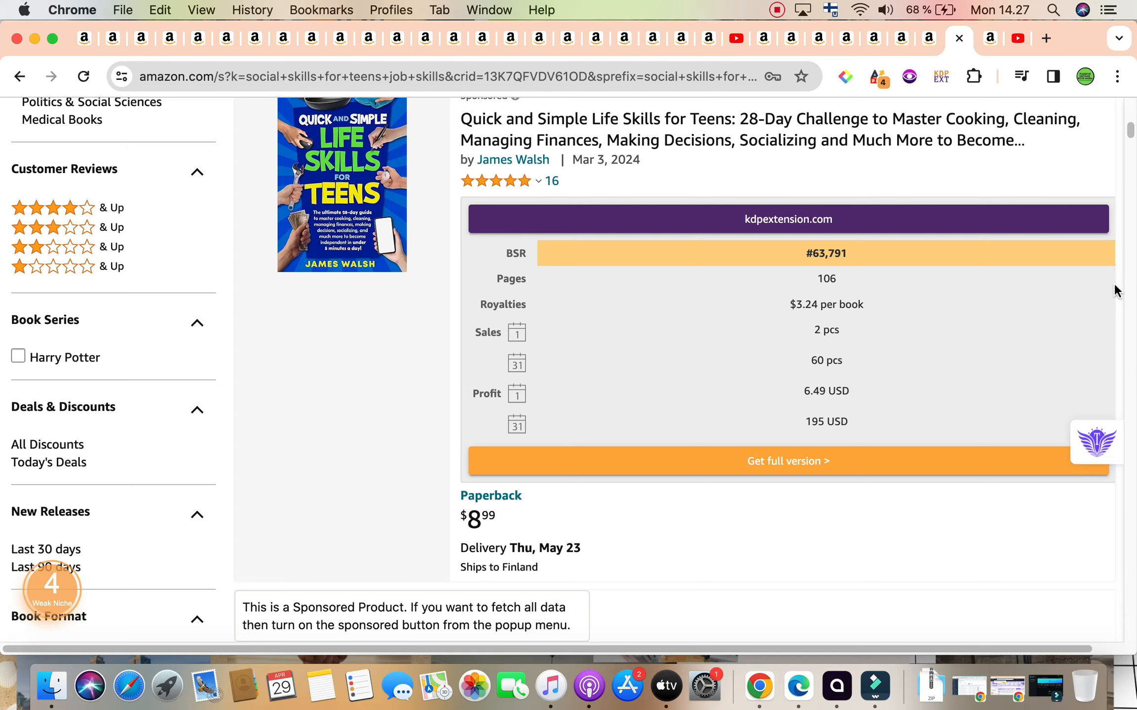
{"action": "scroll", "scroll_direction": "down", "scroll_amount": 3}
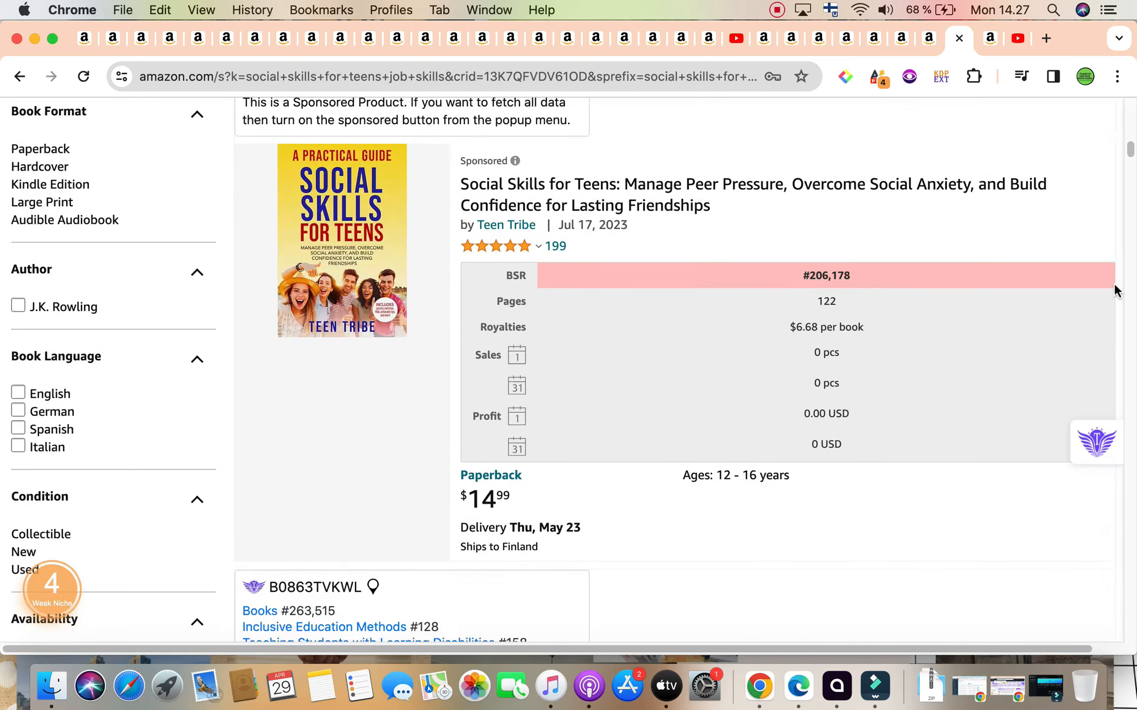
Scroll the job-skills results past Career Planning for Teens, reading each Titans BSR card
{"action": "scroll", "scroll_direction": "down", "scroll_amount": 3}
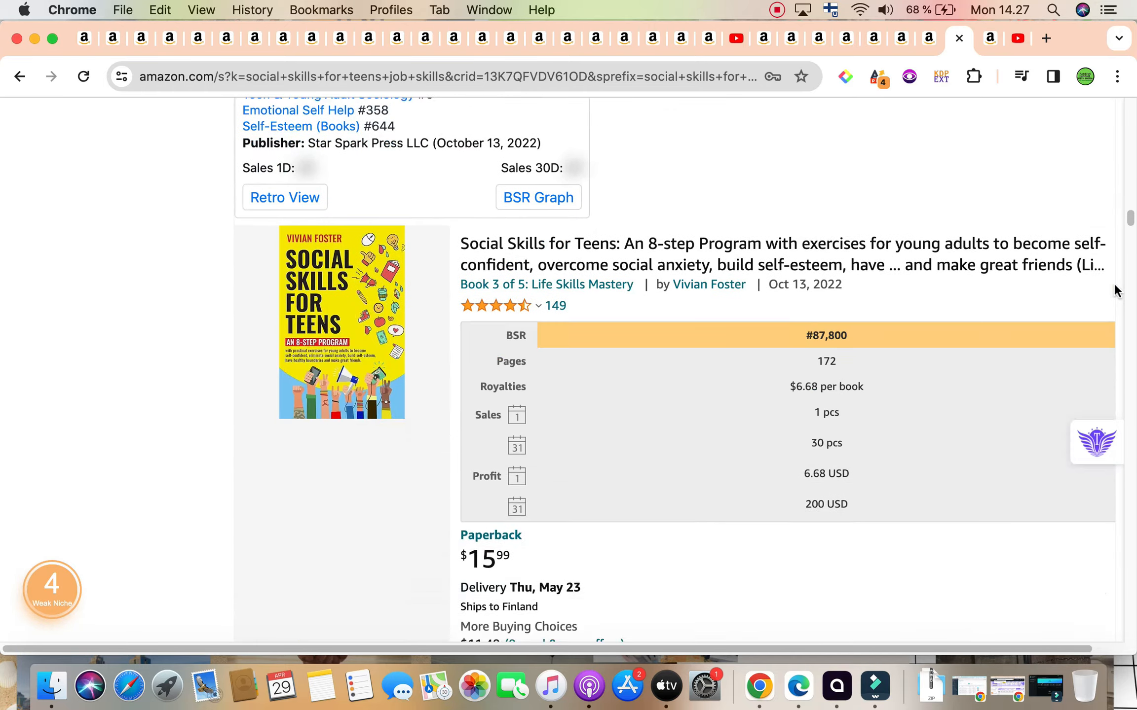
{"action": "scroll", "scroll_direction": "down", "scroll_amount": 3}
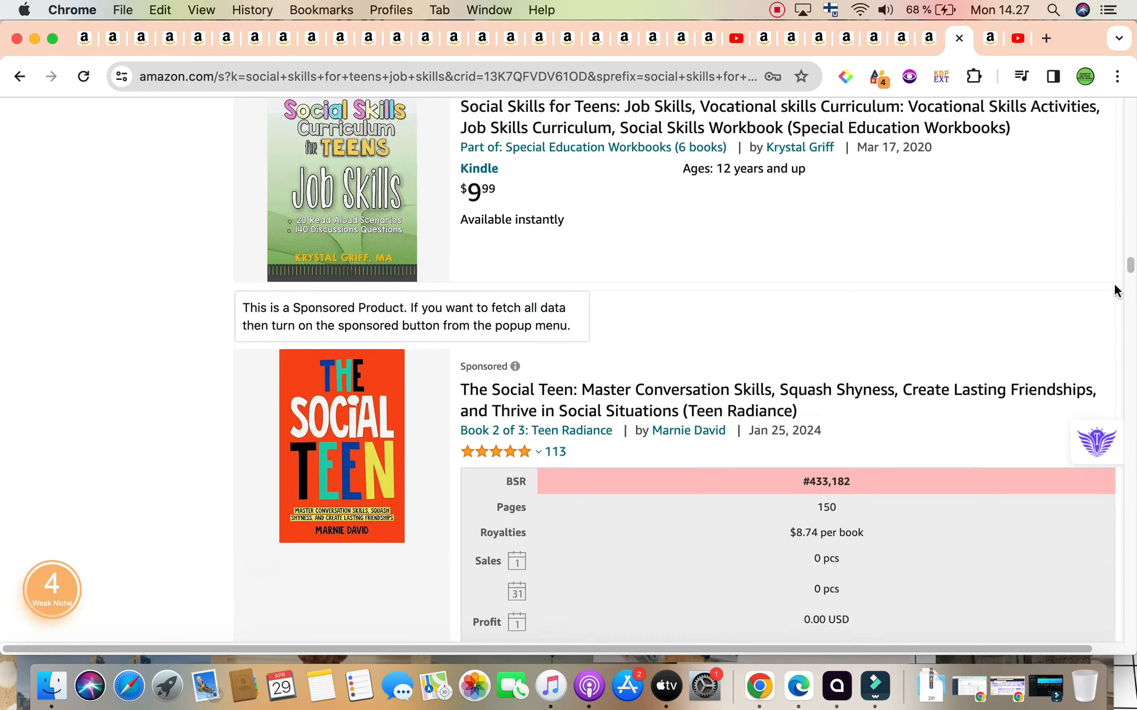
{"action": "scroll", "scroll_direction": "down", "scroll_amount": 3}
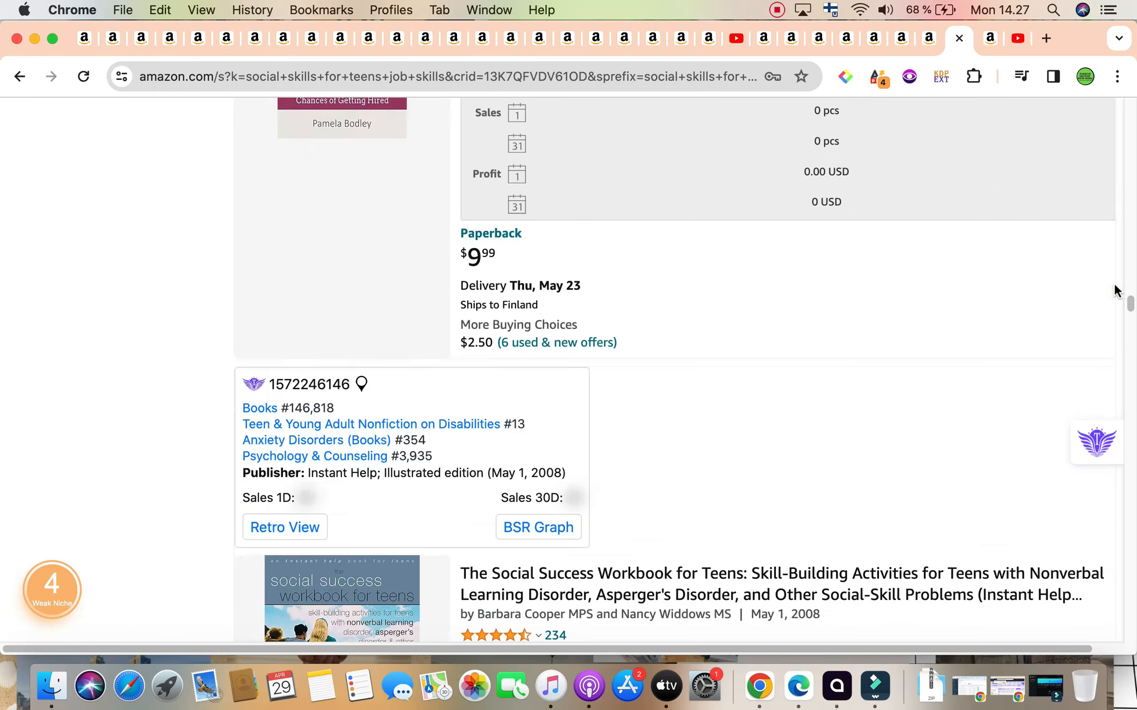
{"action": "scroll", "scroll_direction": "down", "scroll_amount": 3}
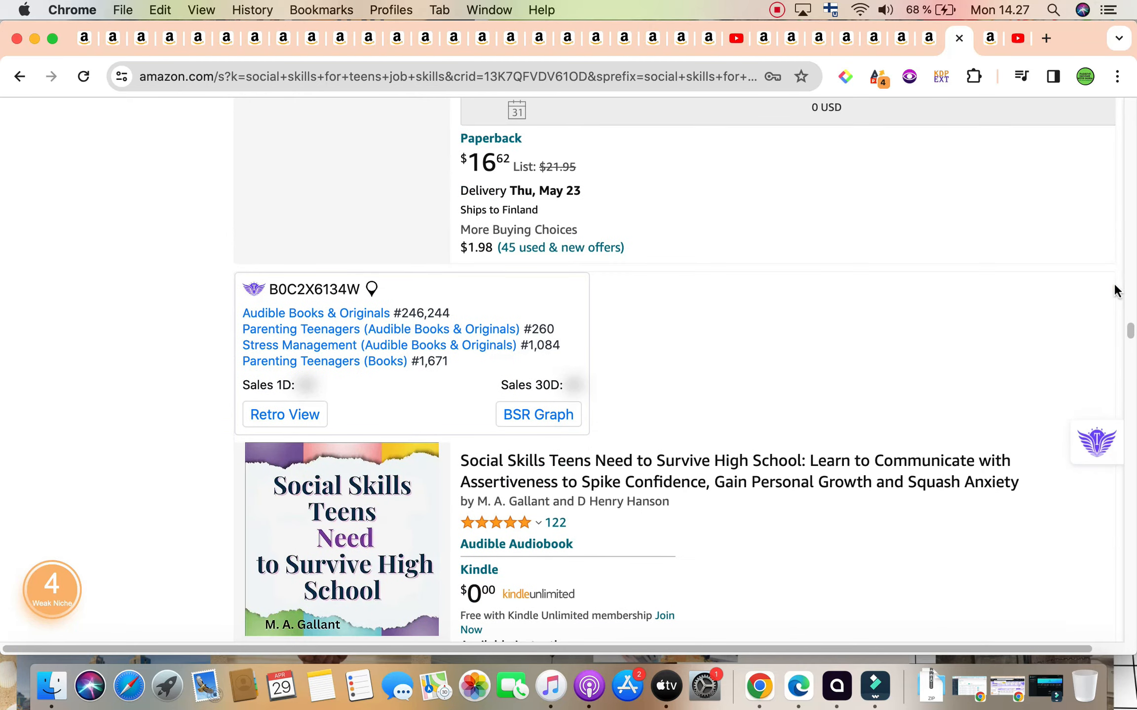
{"action": "scroll", "scroll_direction": "down", "scroll_amount": 3}
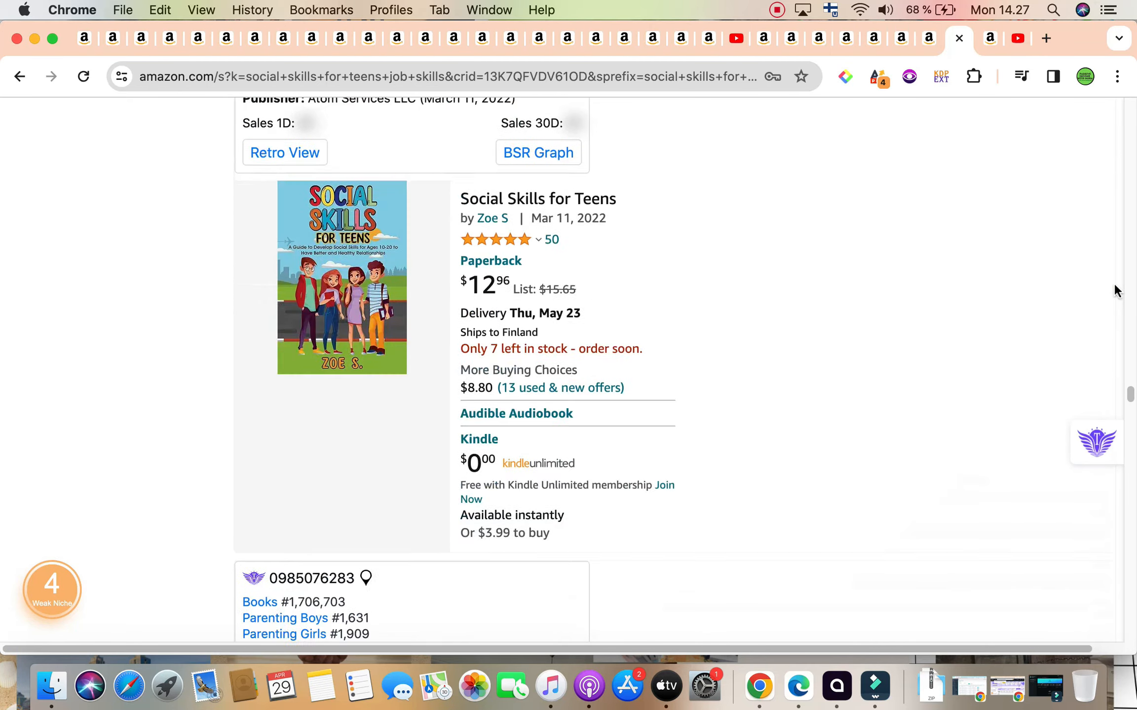
{"action": "scroll", "scroll_direction": "down", "scroll_amount": 3}
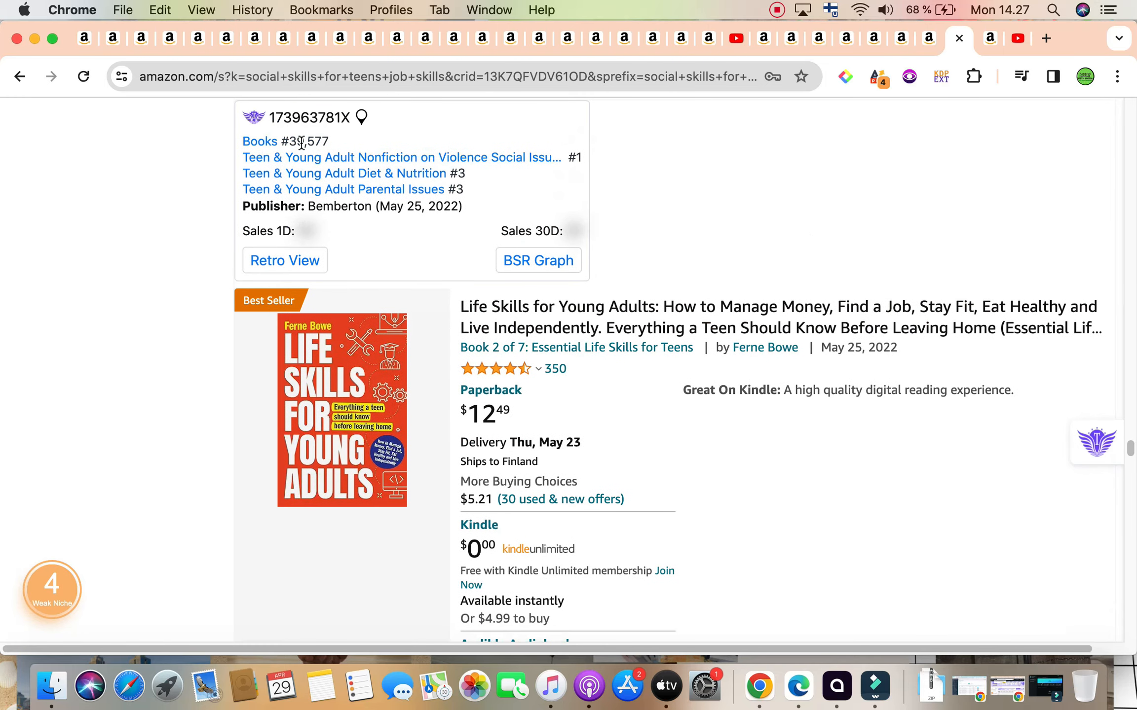
{"action": "mouse_move", "coordinate": [623, 267]}
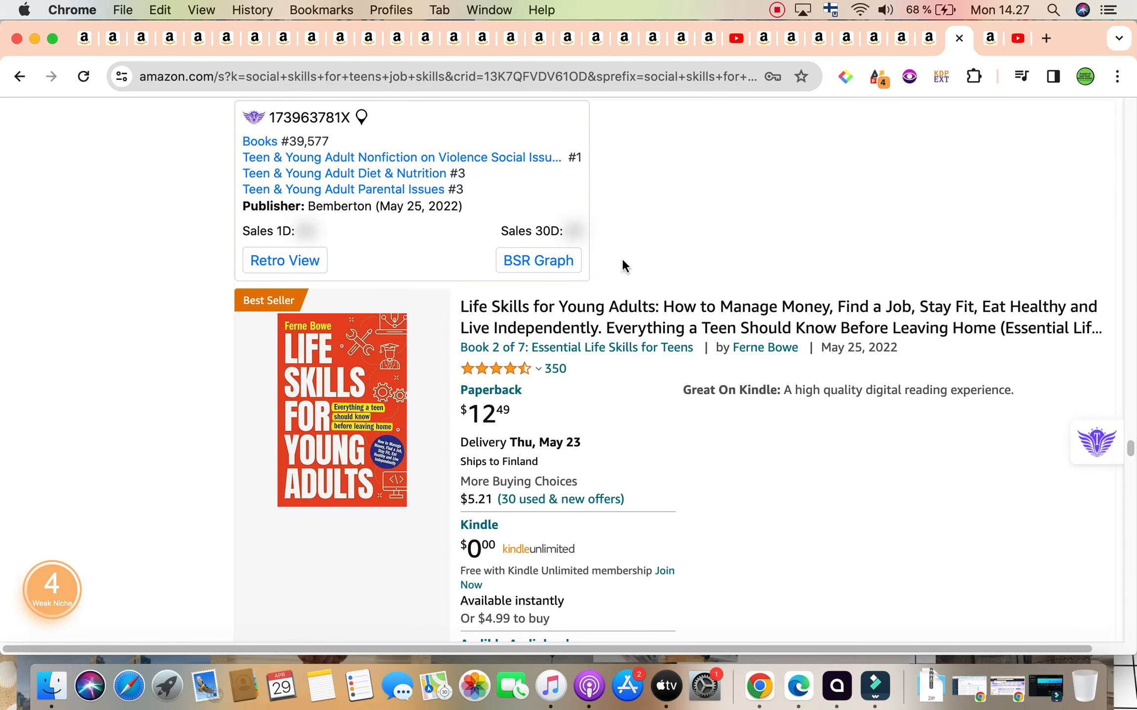
{"action": "scroll", "scroll_direction": "down", "scroll_amount": 3}
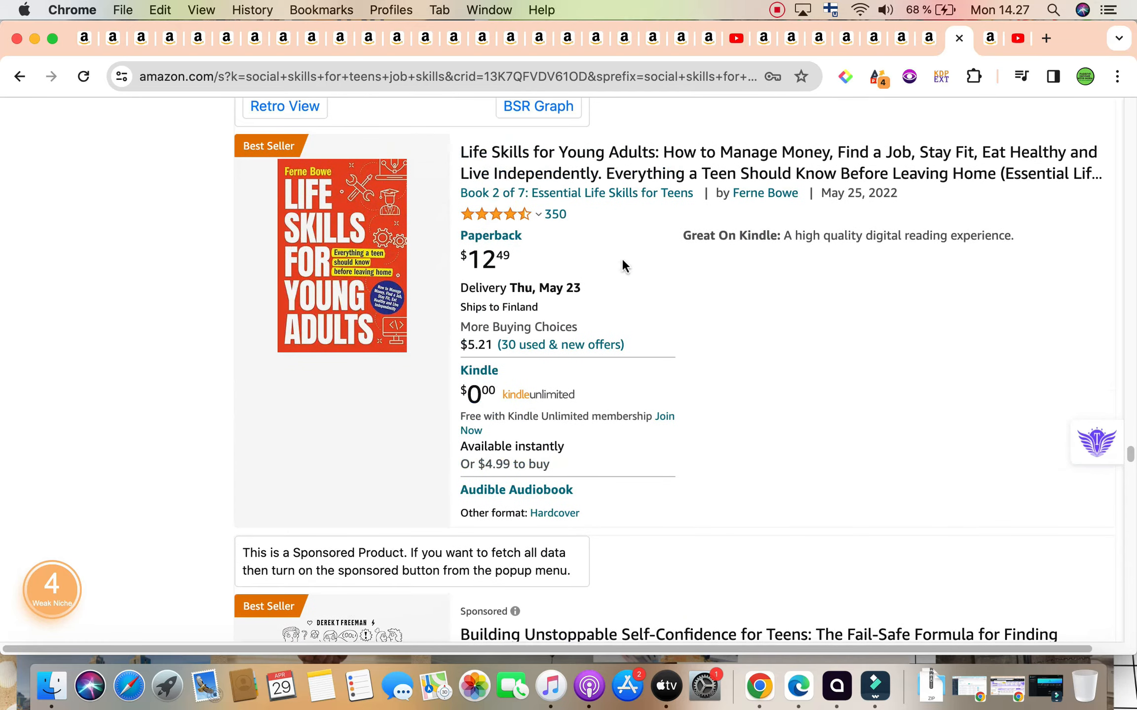
{"action": "scroll", "scroll_direction": "down", "scroll_amount": 3}
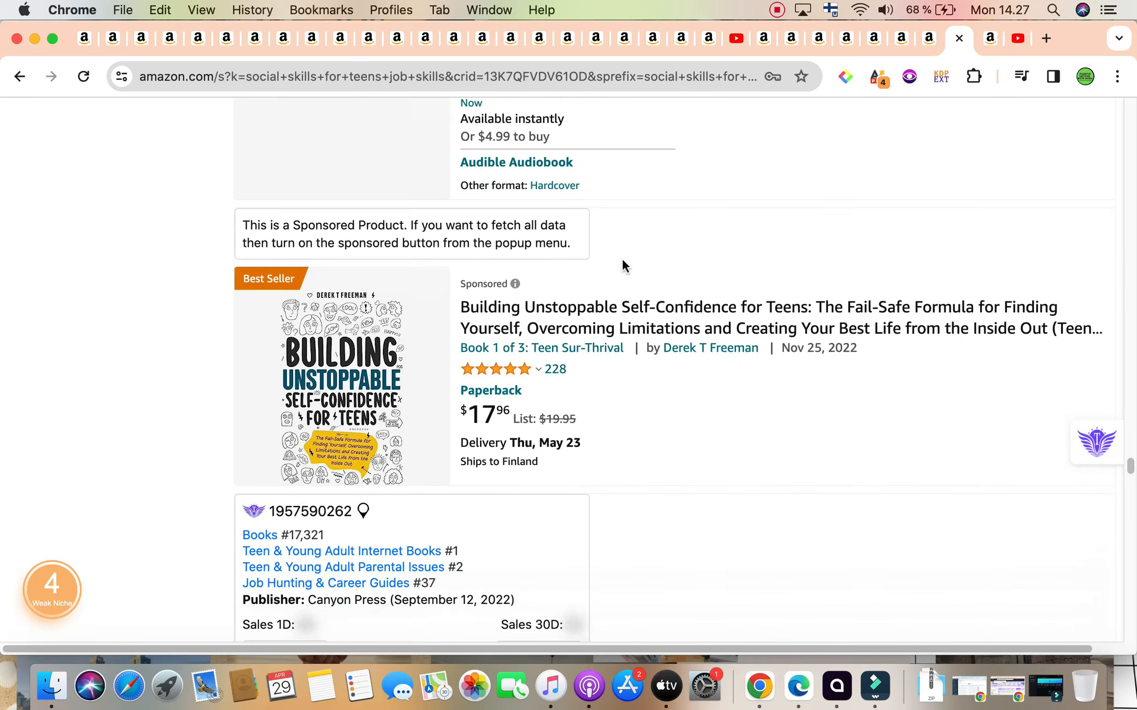
{"action": "scroll", "scroll_direction": "down", "scroll_amount": 3}
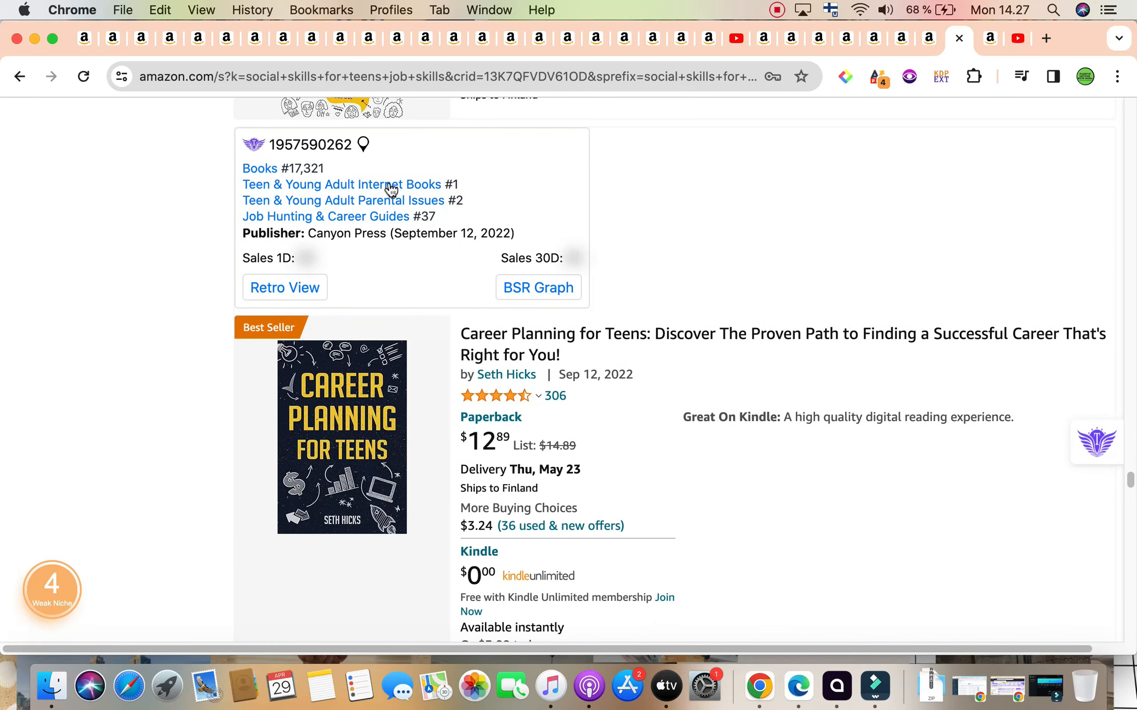
{"action": "mouse_move", "coordinate": [682, 330]}
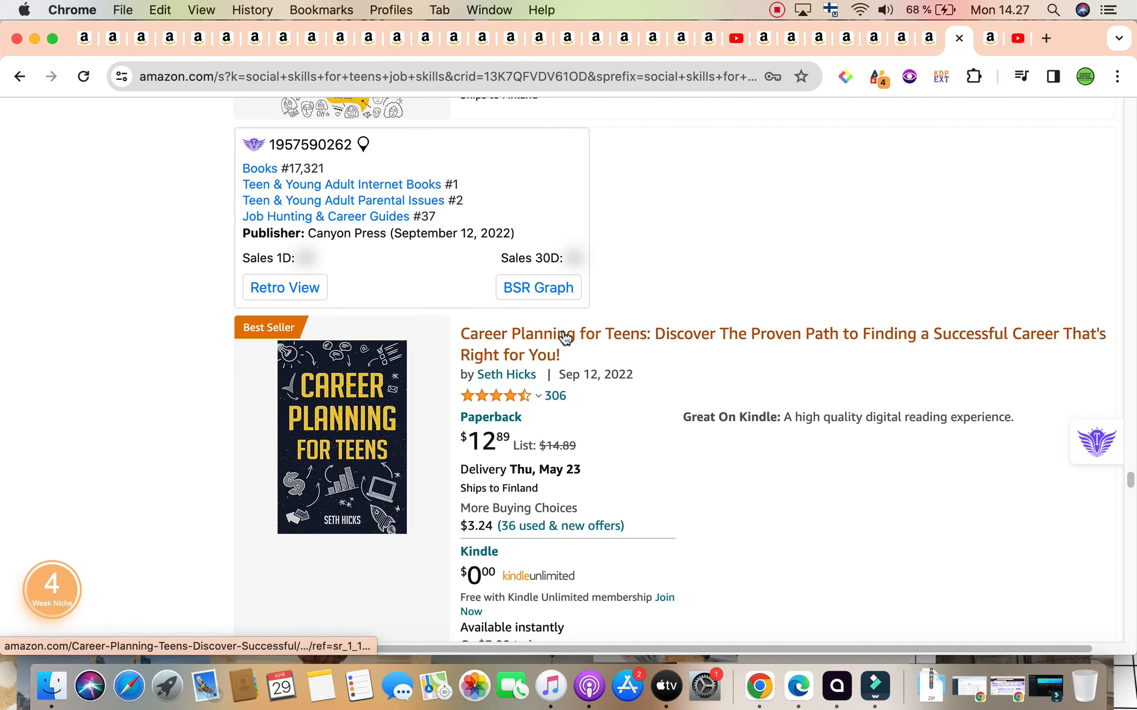
{"action": "mouse_move", "coordinate": [616, 359]}
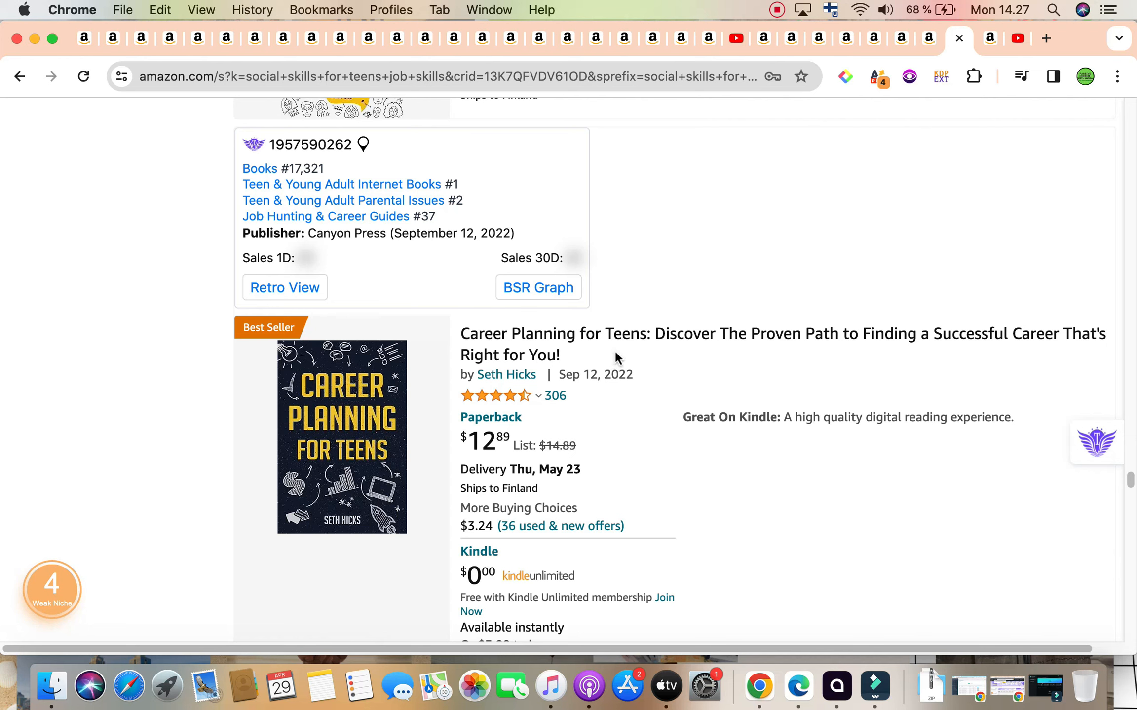
{"action": "mouse_move", "coordinate": [706, 359]}
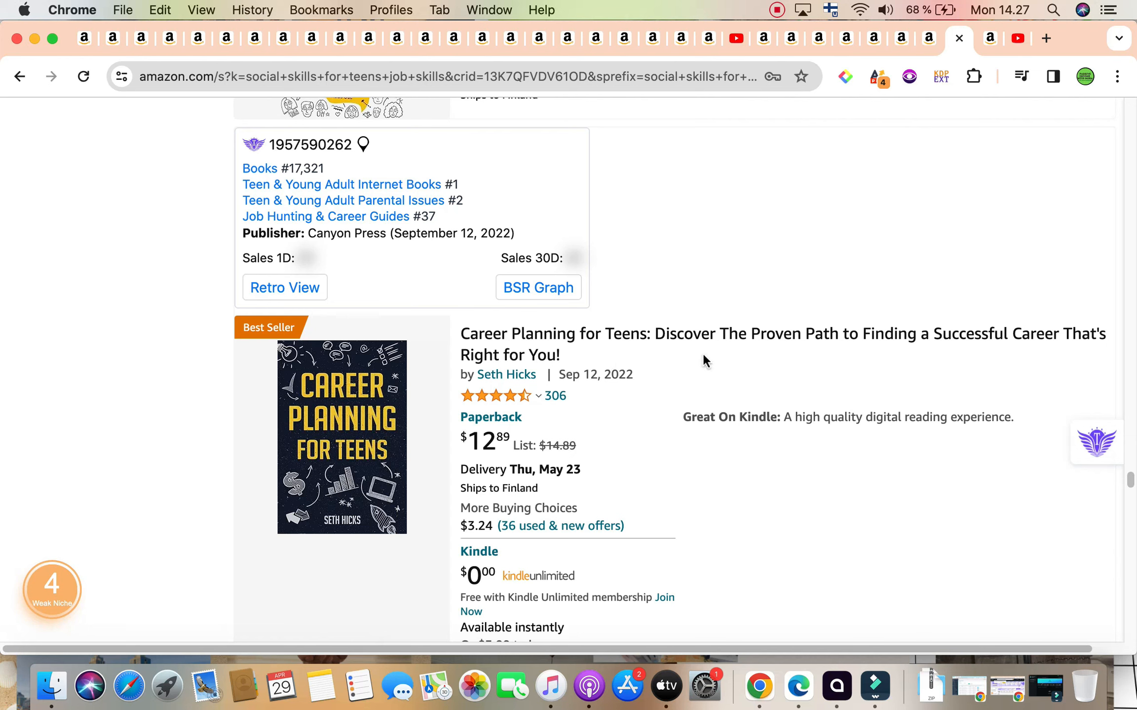
{"action": "mouse_move", "coordinate": [646, 459]}
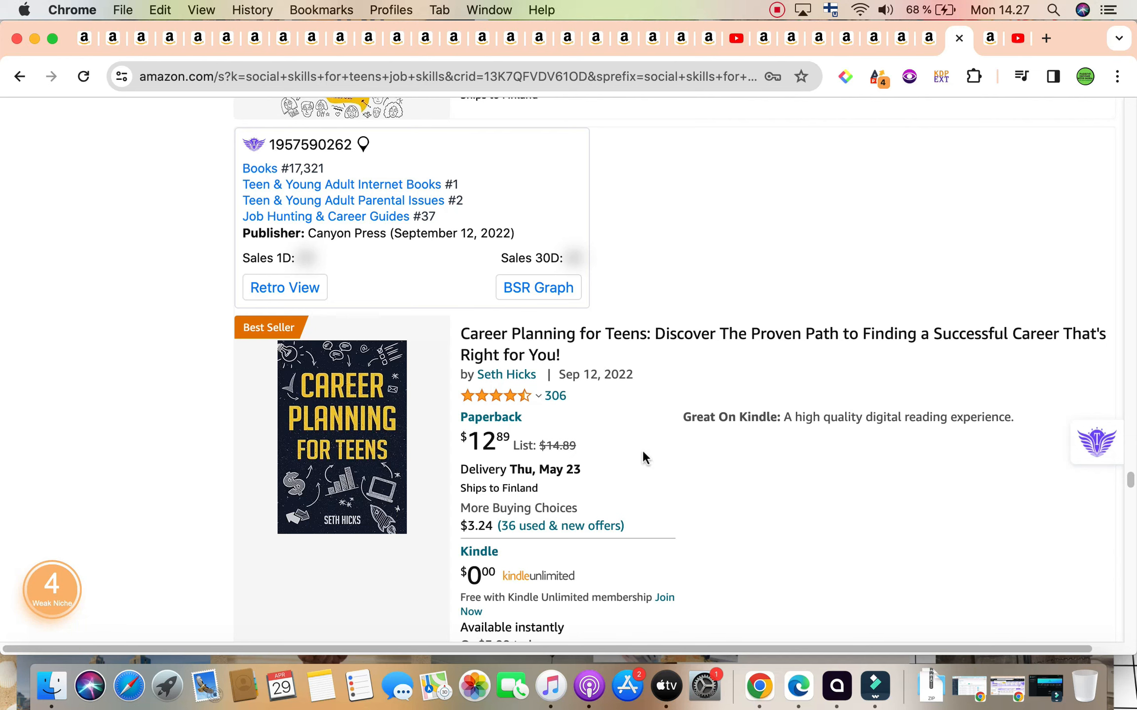
{"action": "mouse_move", "coordinate": [588, 327]}
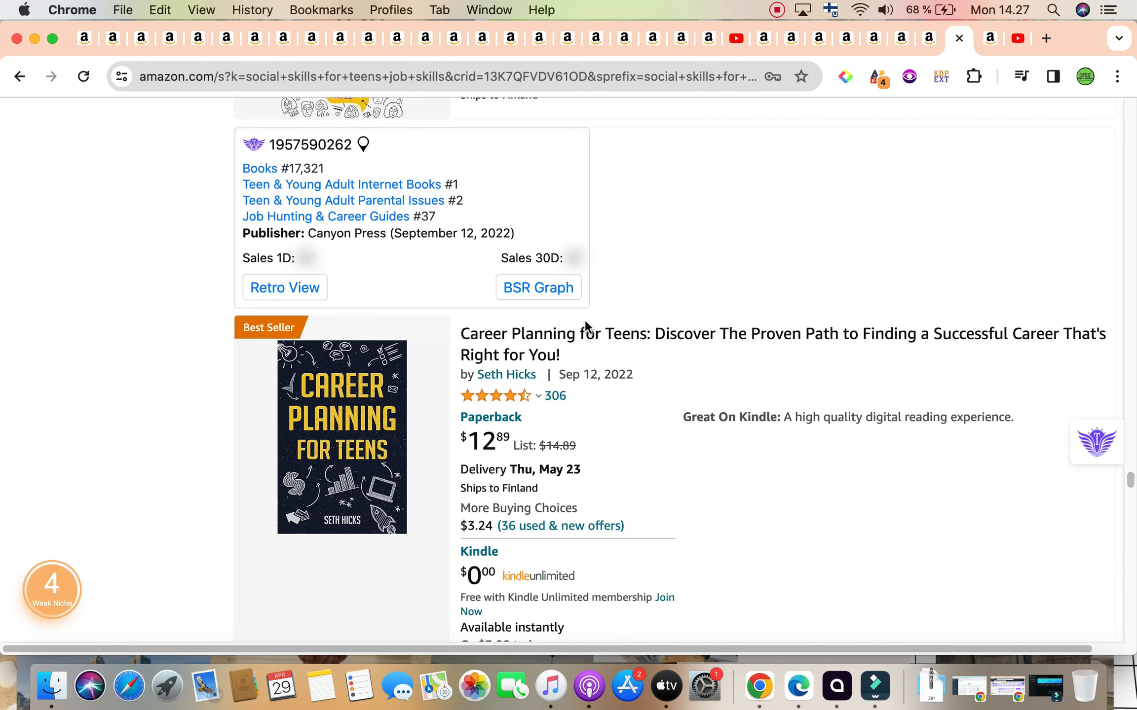
Continue down to the Titans card for Essential Social Skills For Teens (B0CP297YSP)
{"action": "scroll", "scroll_direction": "down", "scroll_amount": 3}
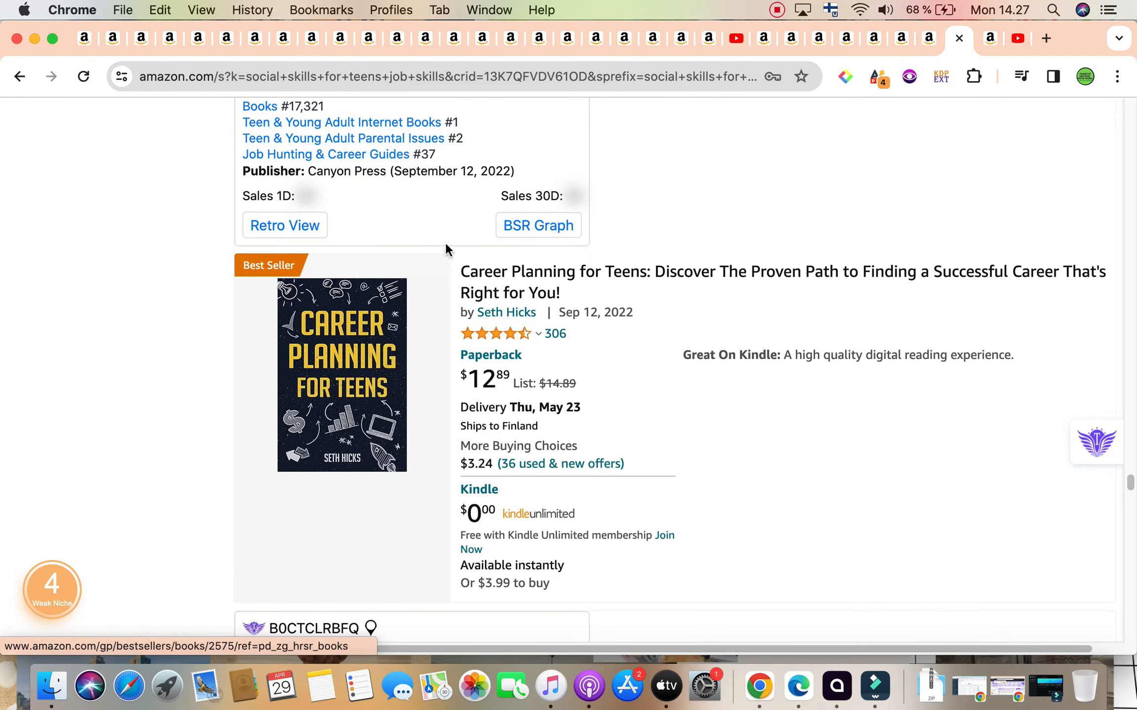
{"action": "scroll", "scroll_direction": "down", "scroll_amount": 3}
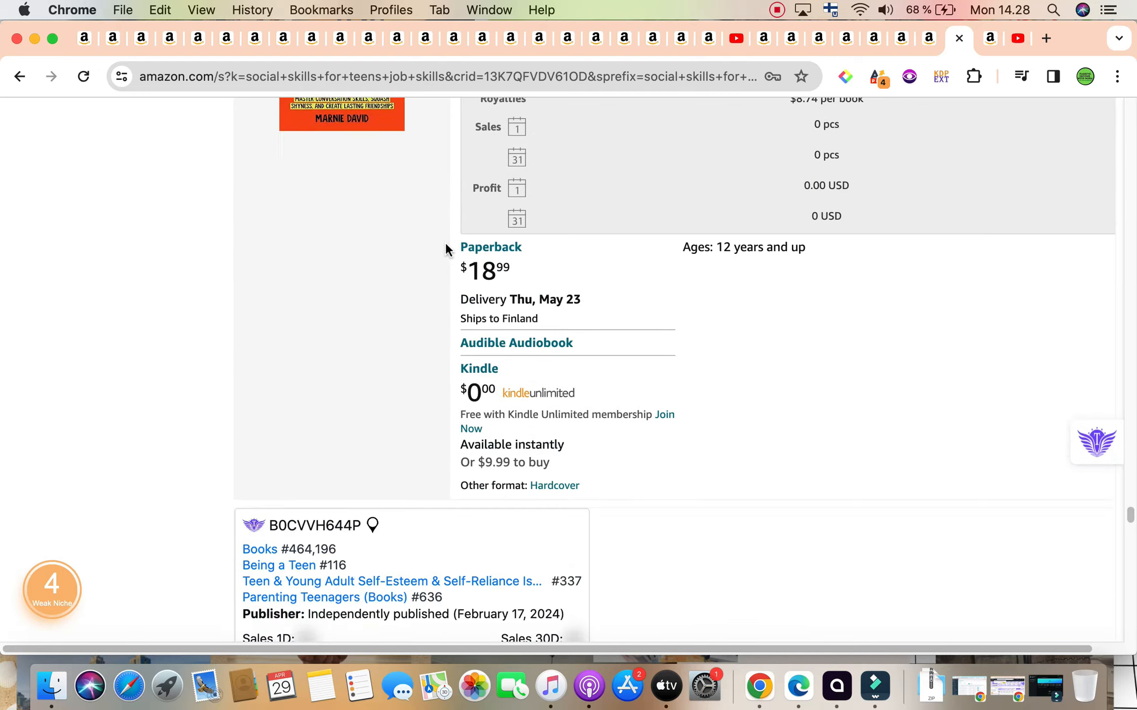
{"action": "scroll", "scroll_direction": "down", "scroll_amount": 3}
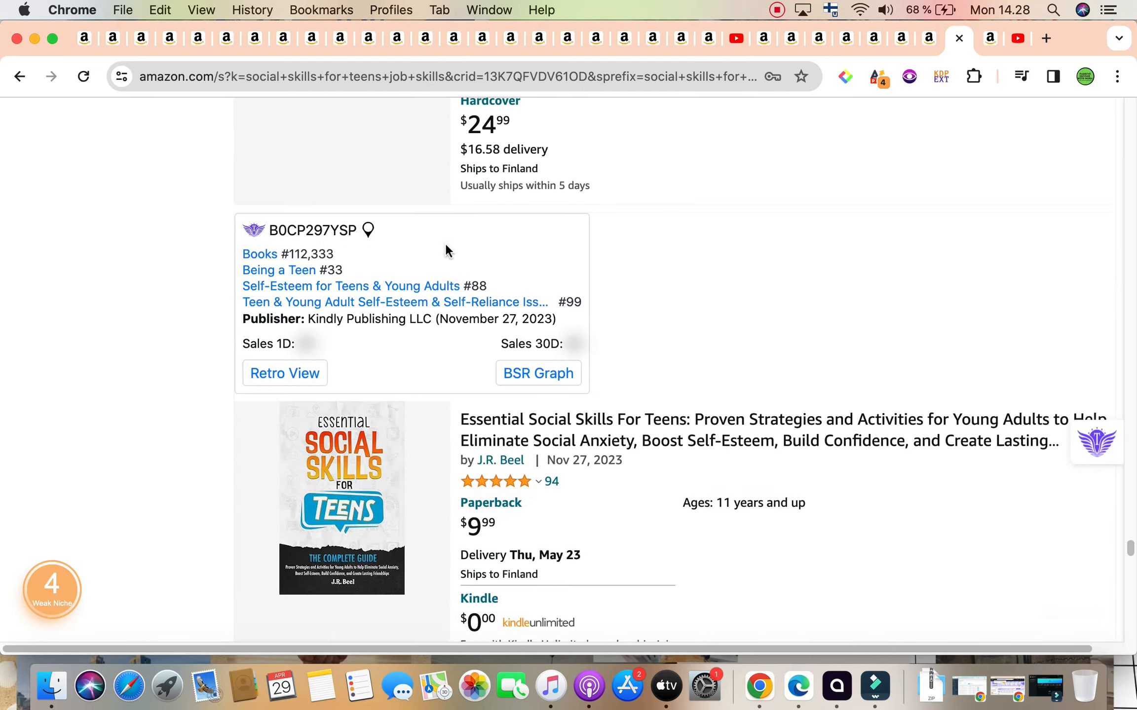
{"action": "scroll", "scroll_direction": "down", "scroll_amount": 3}
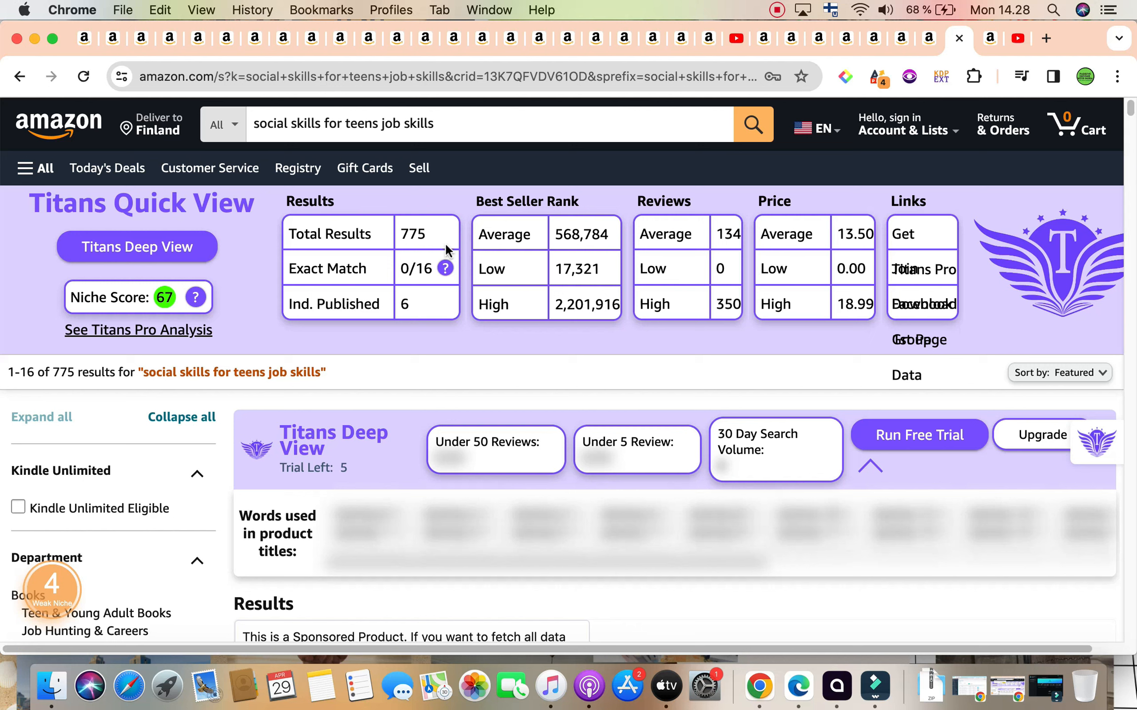
{"action": "mouse_move", "coordinate": [439, 215]}
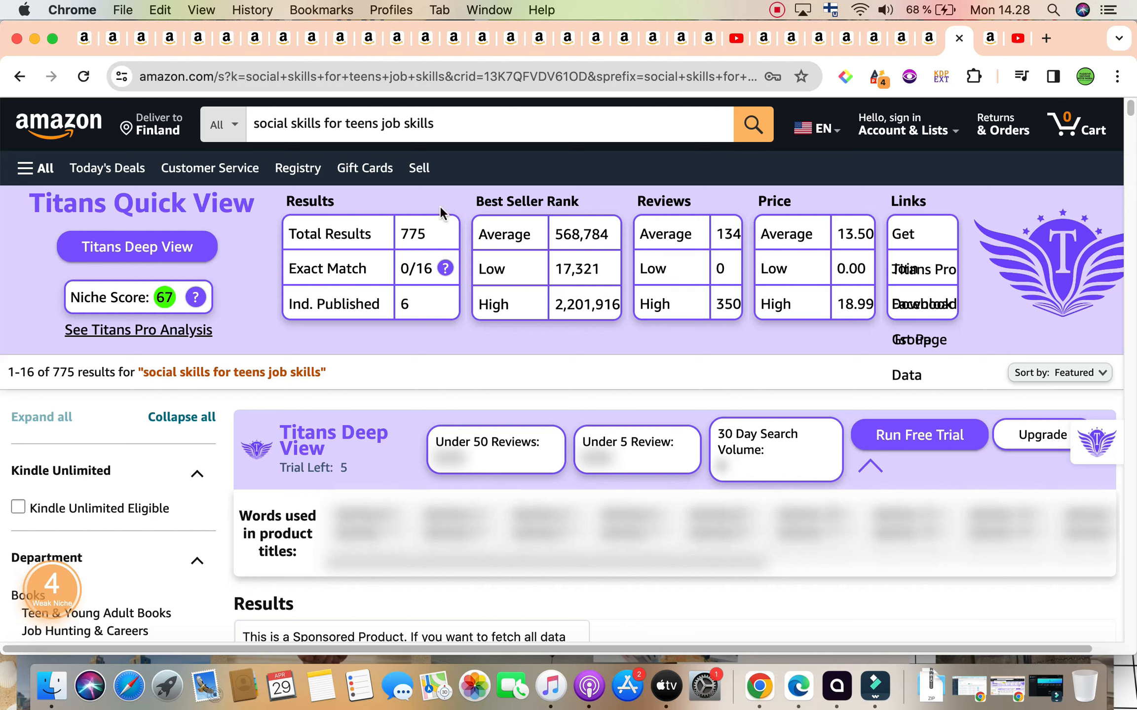
{"action": "mouse_move", "coordinate": [560, 330]}
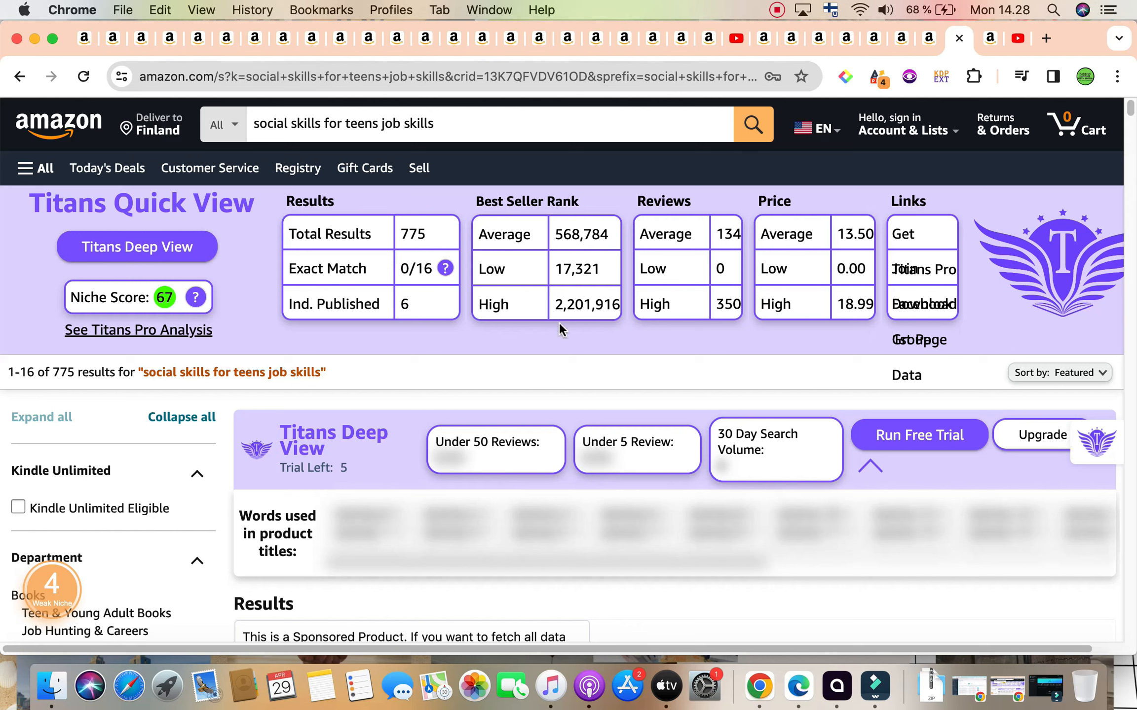
{"action": "mouse_move", "coordinate": [841, 361]}
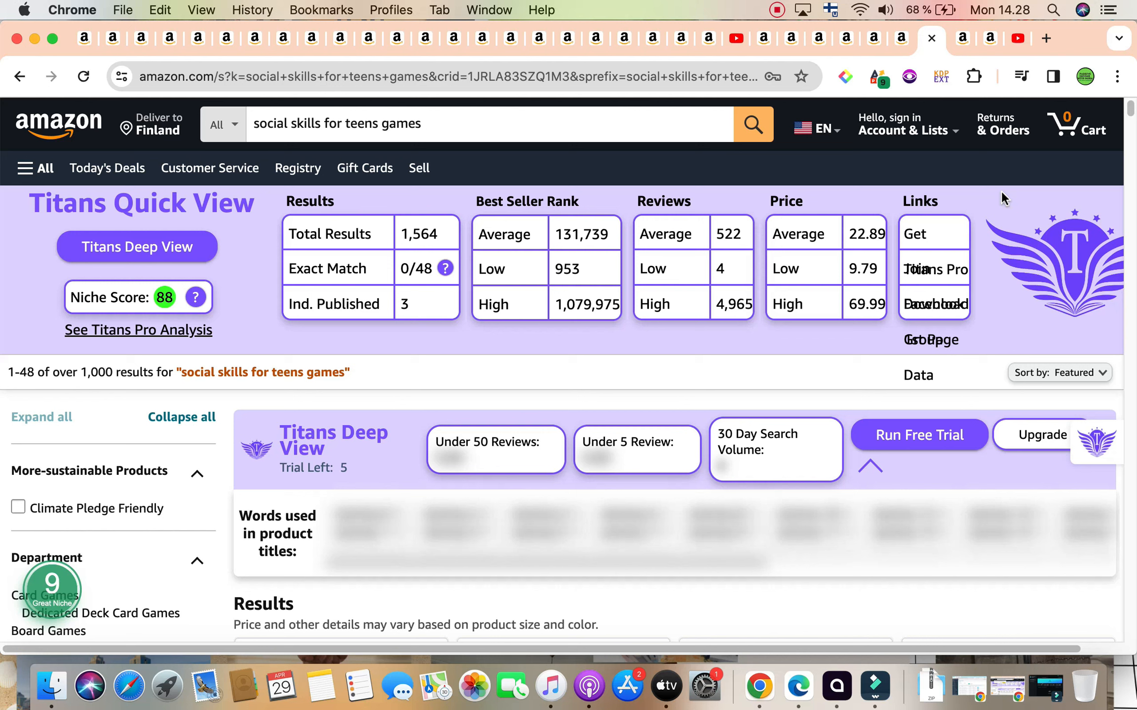
{"action": "mouse_move", "coordinate": [802, 268]}
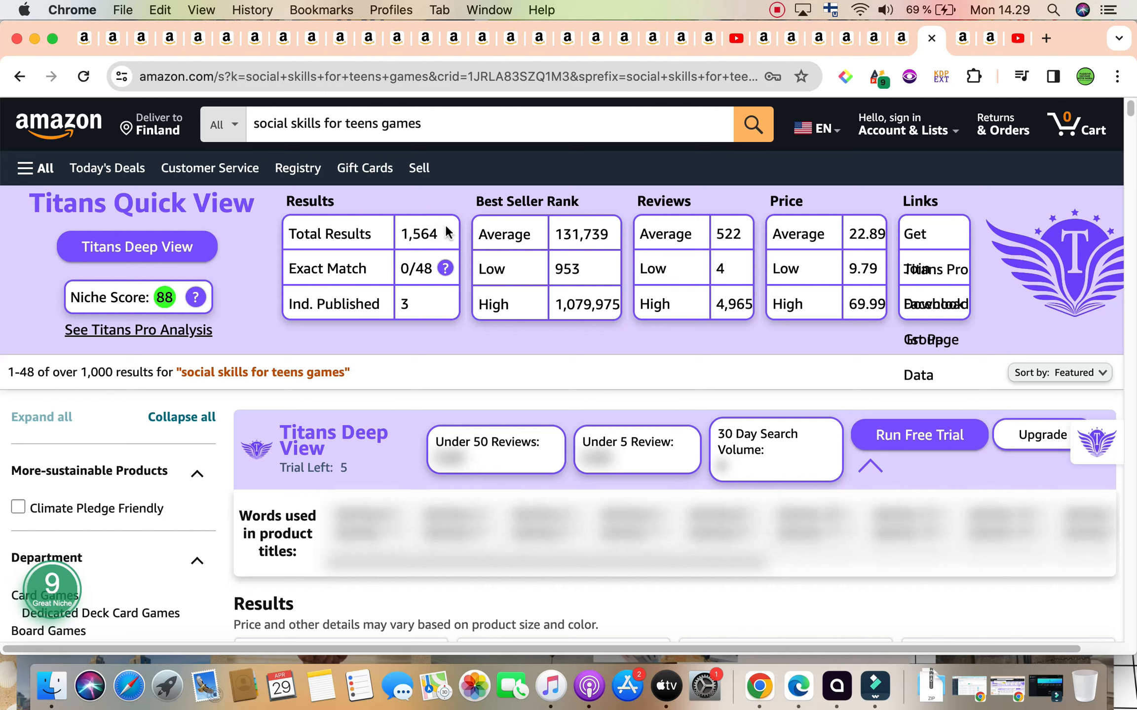
{"action": "mouse_move", "coordinate": [538, 240]}
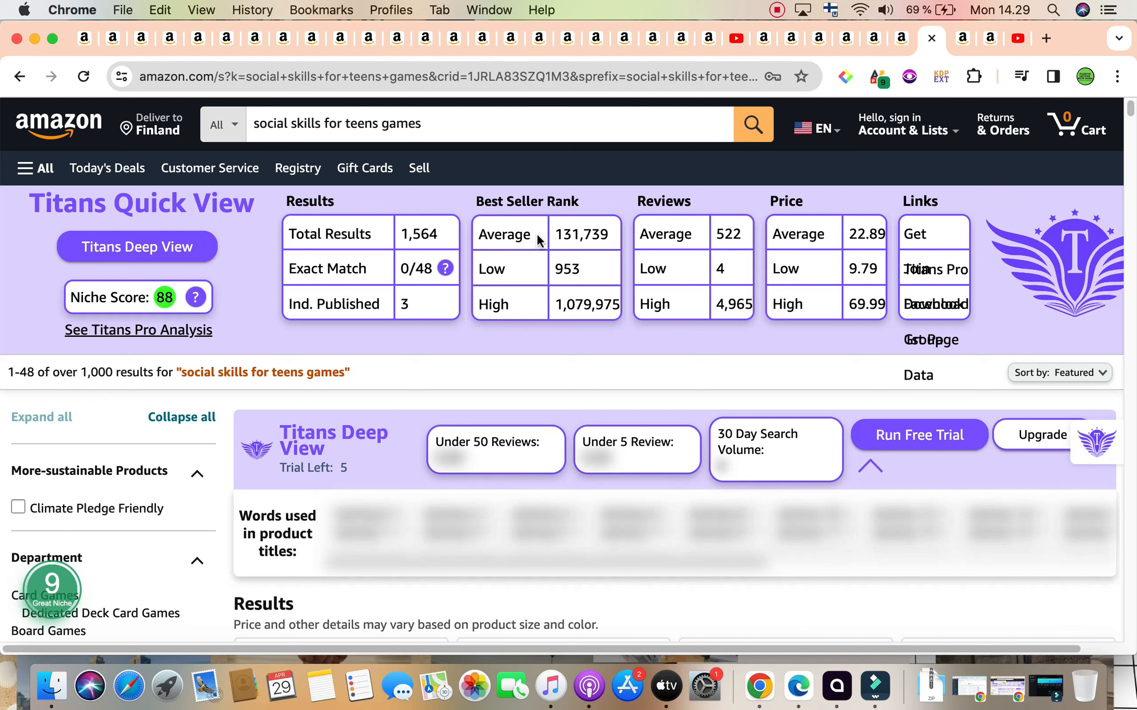
{"action": "mouse_move", "coordinate": [749, 229]}
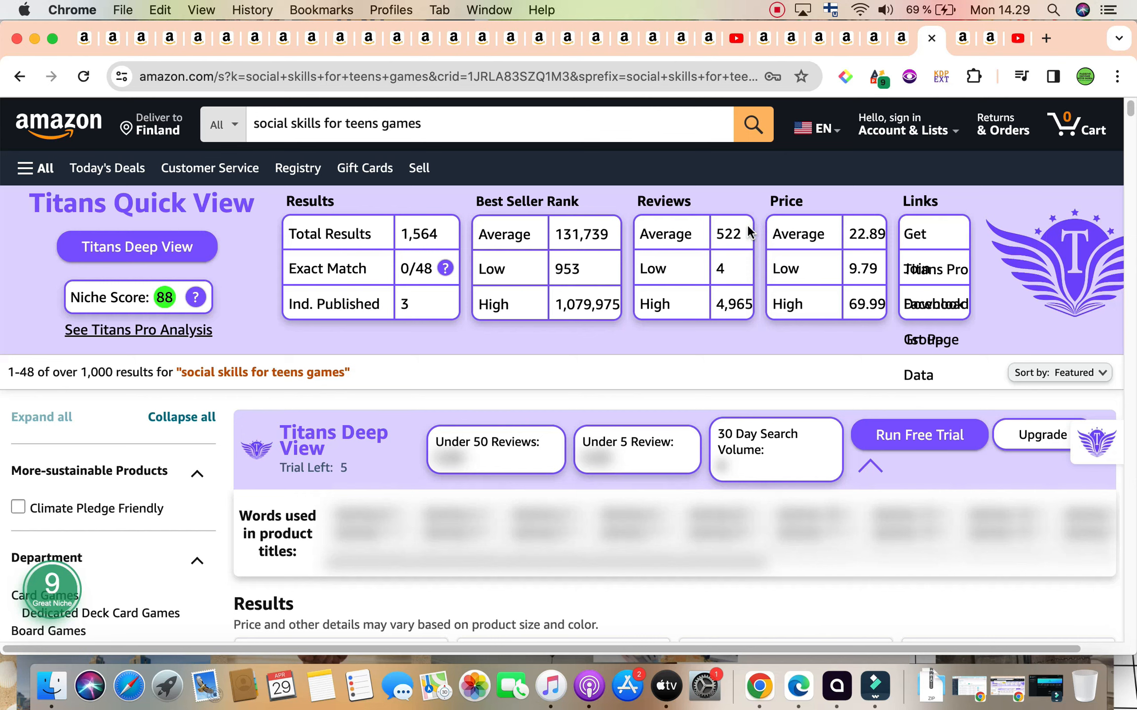
Scroll the games results to the sponsored products, including ARTAGIA Fun Social Skills and Head Rush
{"action": "scroll", "scroll_direction": "down", "scroll_amount": 3}
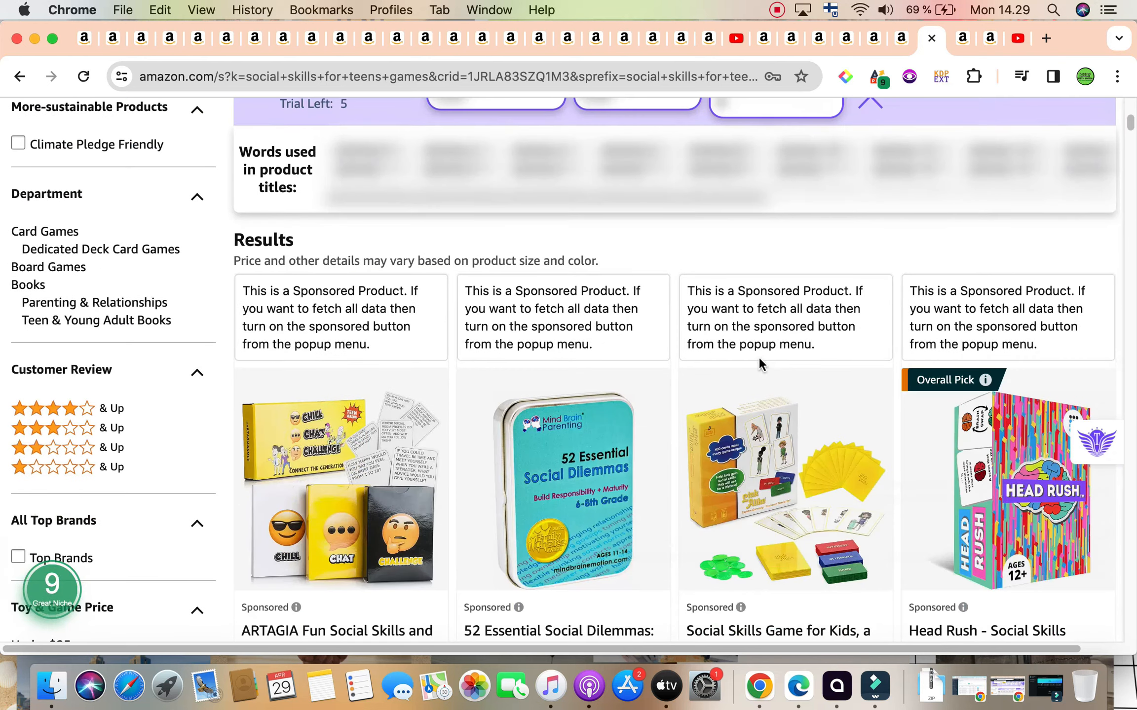
Scroll the games results, checking each Titans BSR card, to Therapy Games for Teens (#12,648)
{"action": "scroll", "scroll_direction": "down", "scroll_amount": 3}
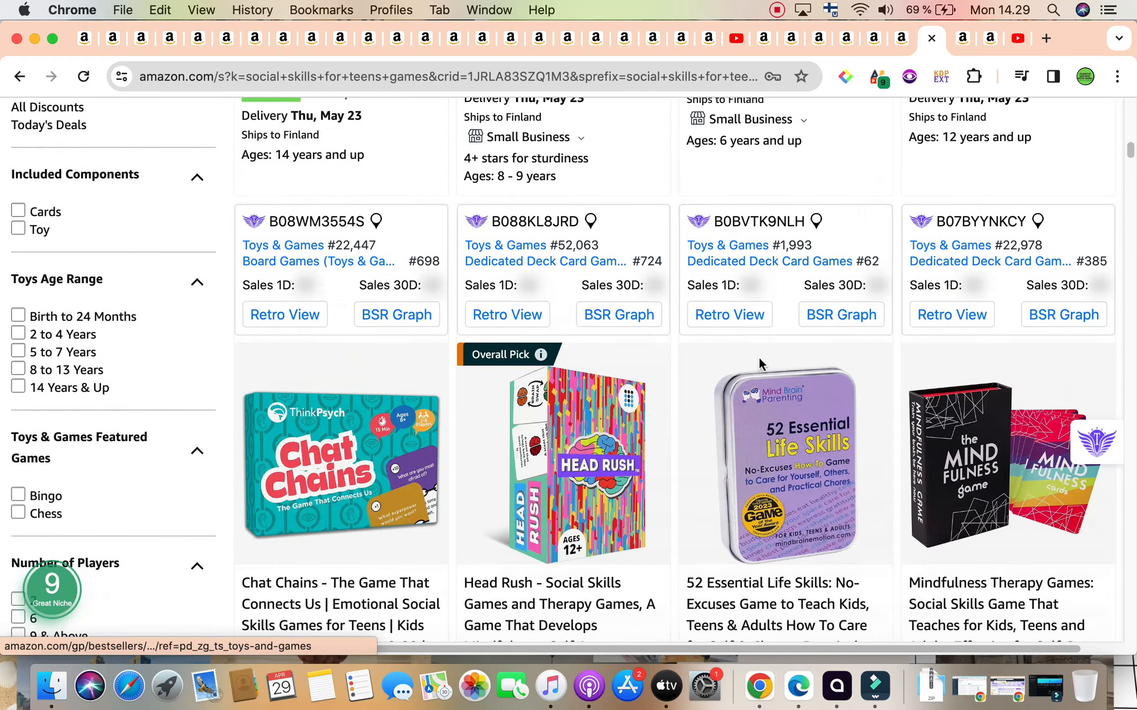
{"action": "scroll", "scroll_direction": "down", "scroll_amount": 3}
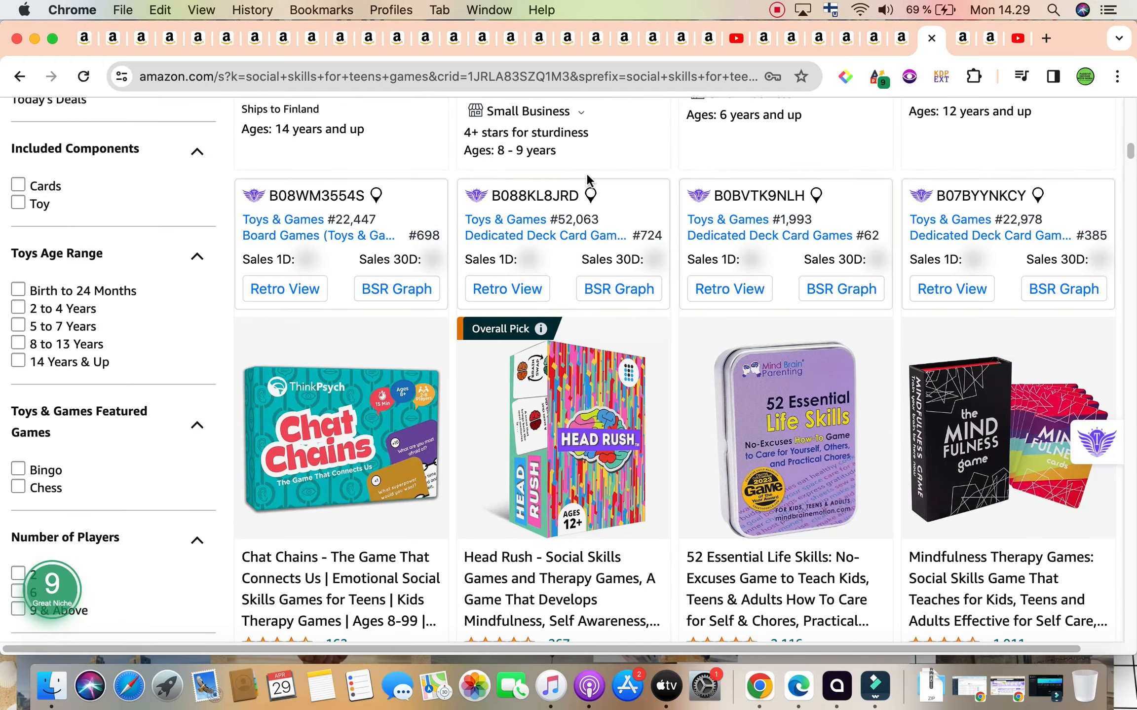
{"action": "scroll", "scroll_direction": "down", "scroll_amount": 3}
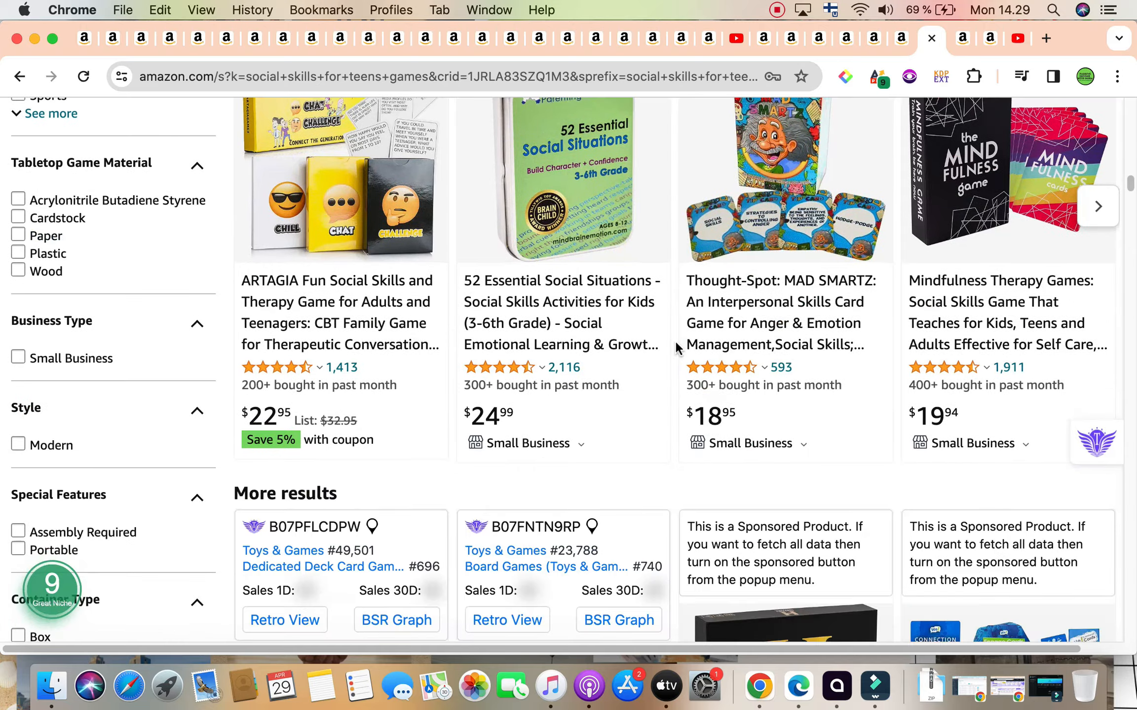
{"action": "scroll", "scroll_direction": "down", "scroll_amount": 3}
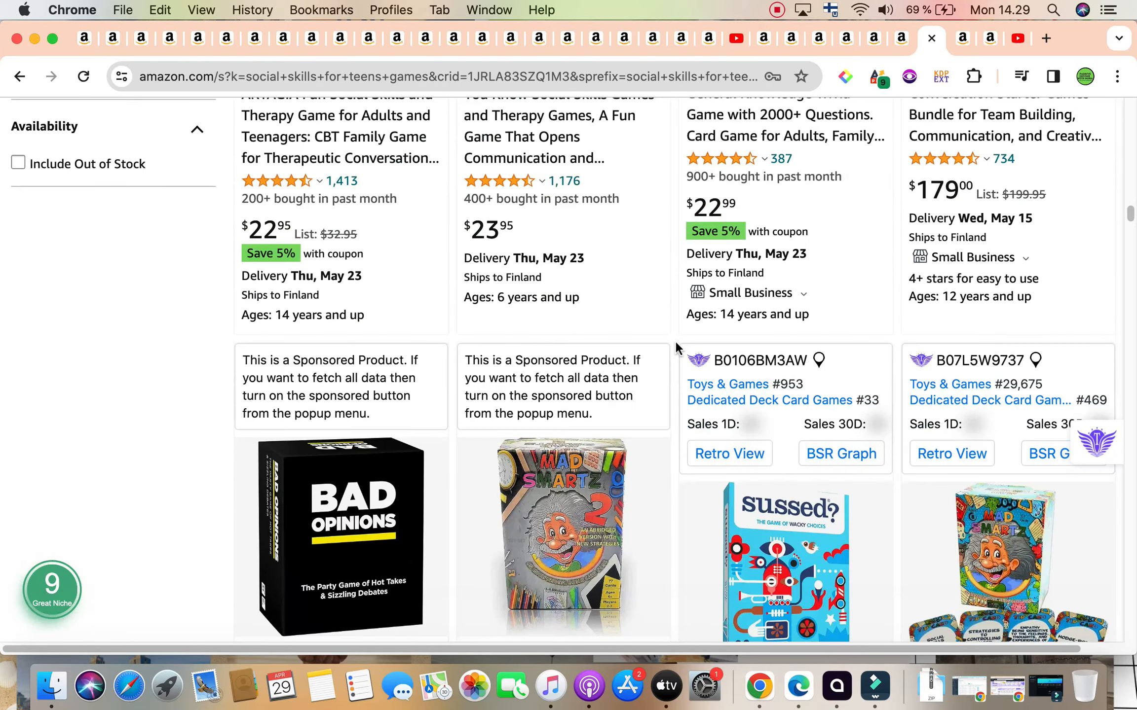
{"action": "scroll", "scroll_direction": "down", "scroll_amount": 3}
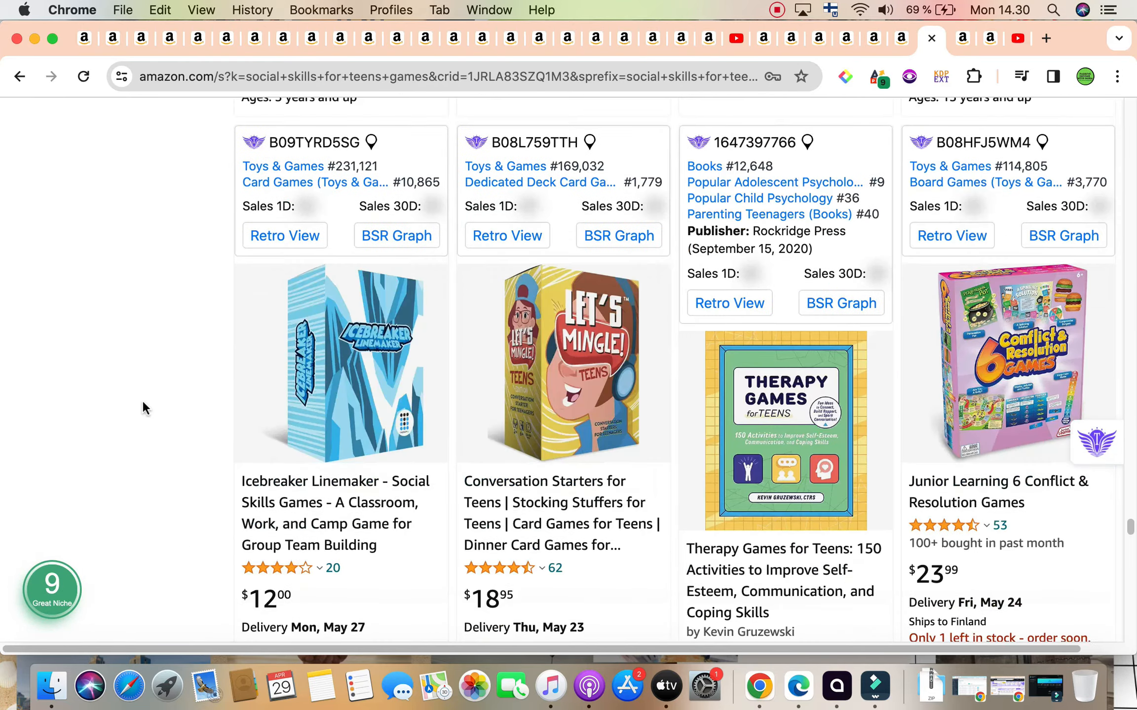
{"action": "scroll", "scroll_direction": "down", "scroll_amount": 3}
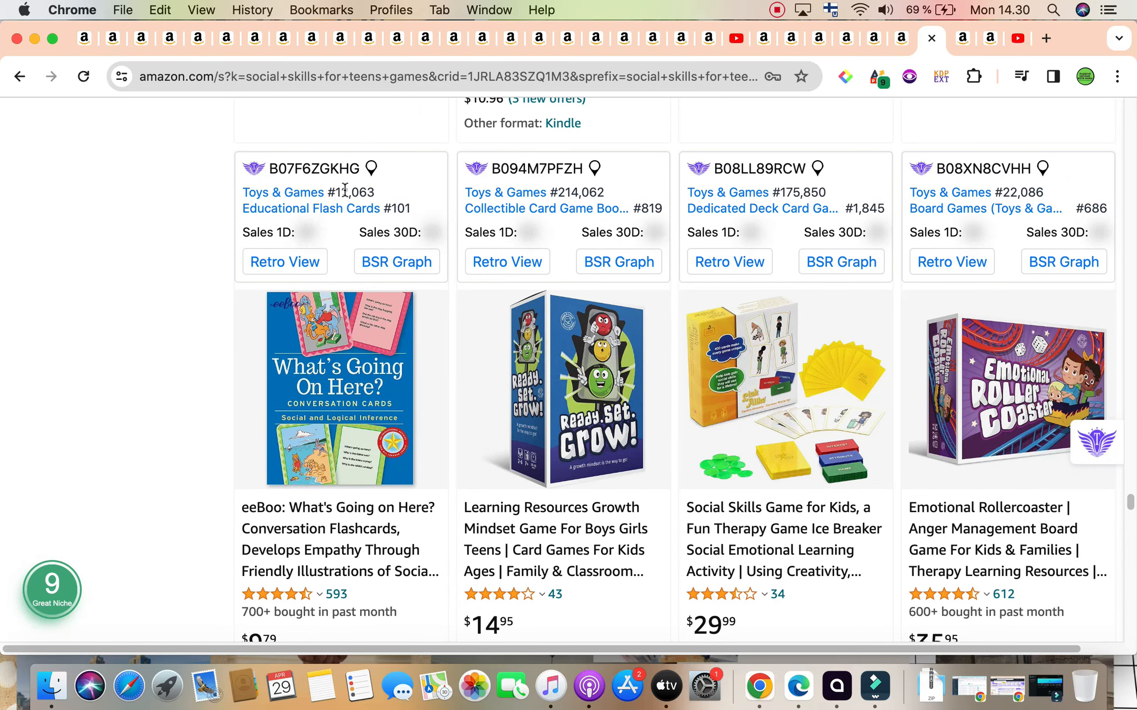
{"action": "left_click", "coordinate": [371, 169]}
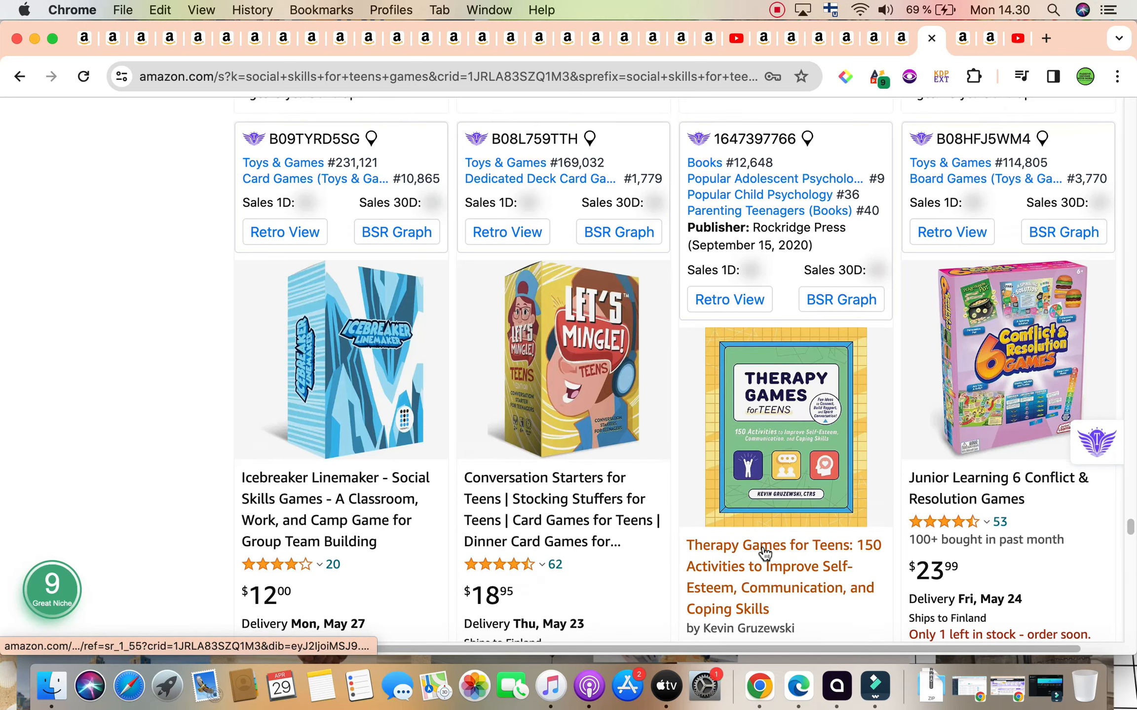
Scroll slightly to Therapy Games for Teens' table: BSR 12,648, 330 monthly sales, $1,300 profit
{"action": "scroll", "scroll_direction": "down", "scroll_amount": 3}
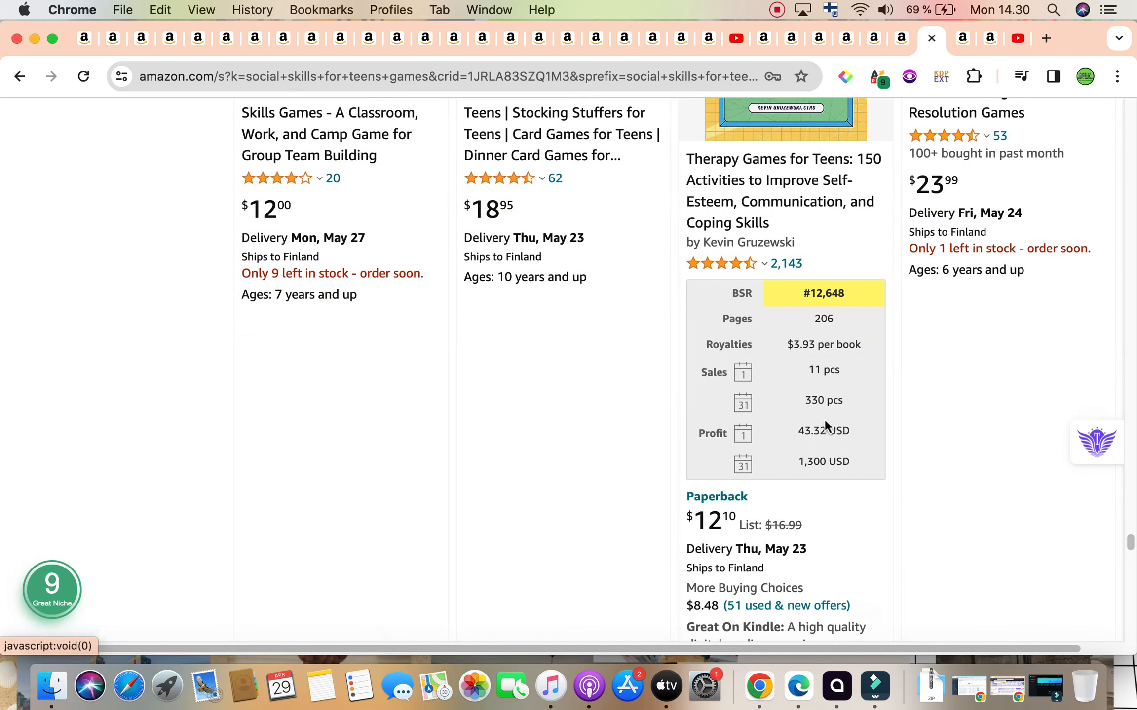
{"action": "mouse_move", "coordinate": [824, 473]}
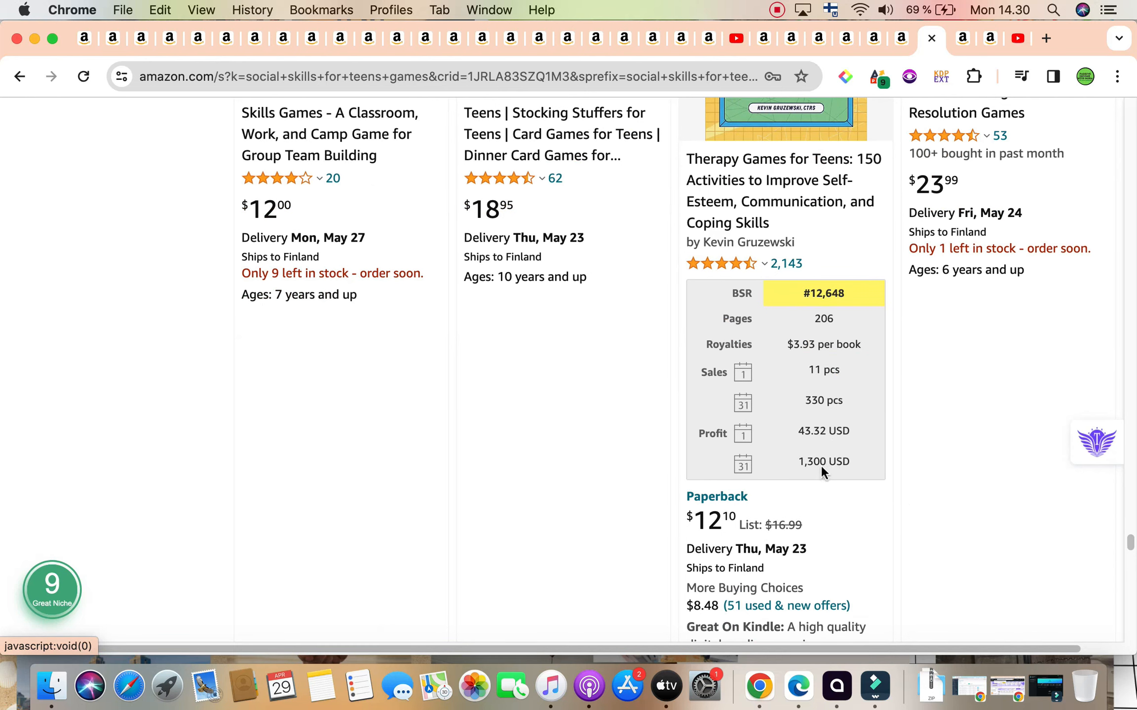
{"action": "mouse_move", "coordinate": [838, 403]}
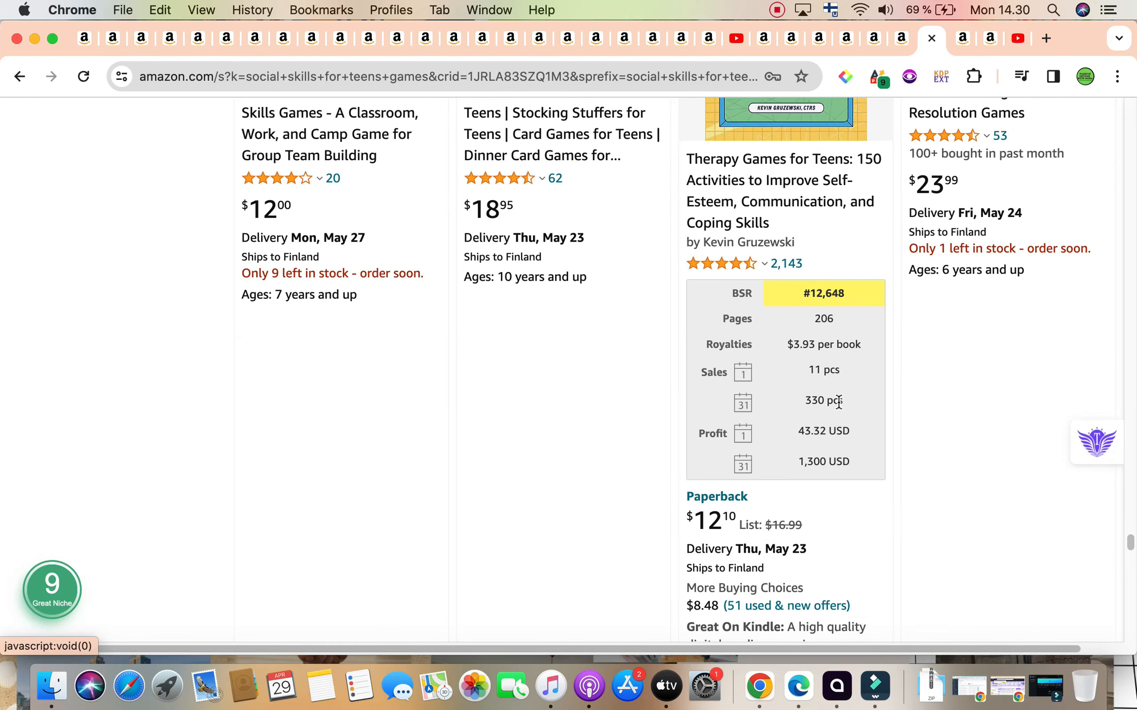